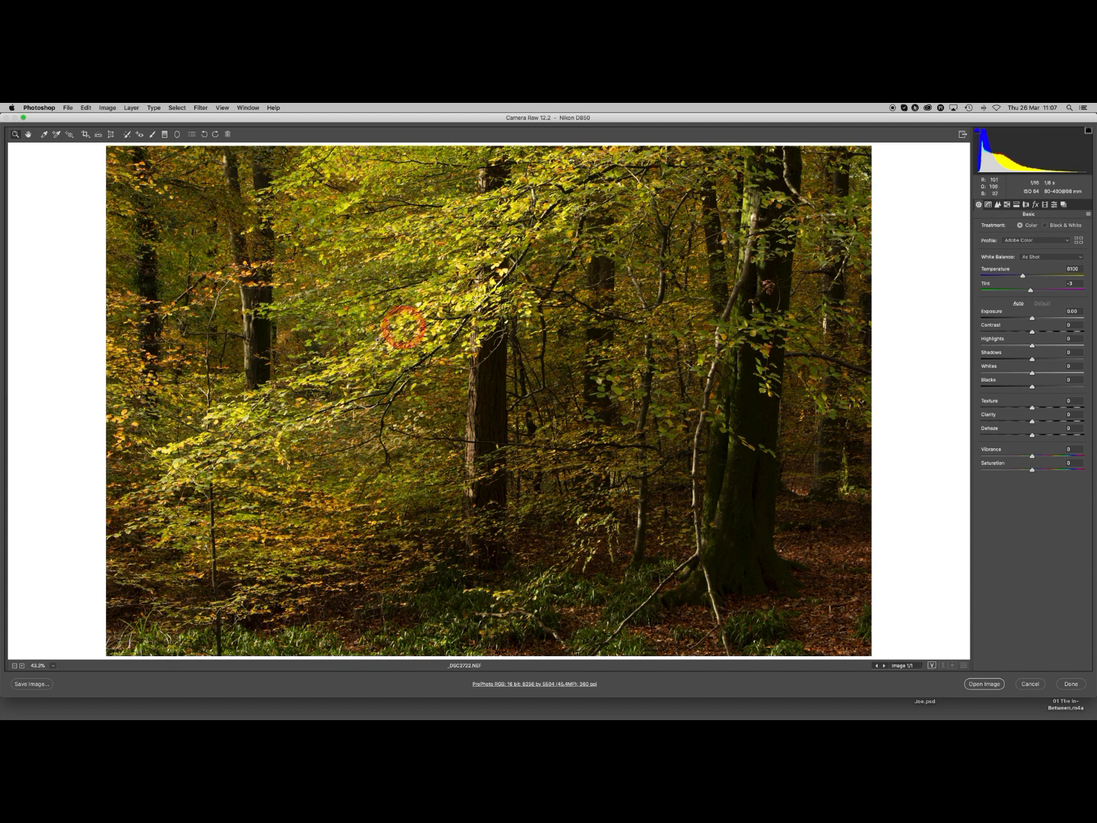
{"action": "mouse_move", "coordinate": [445, 290]}
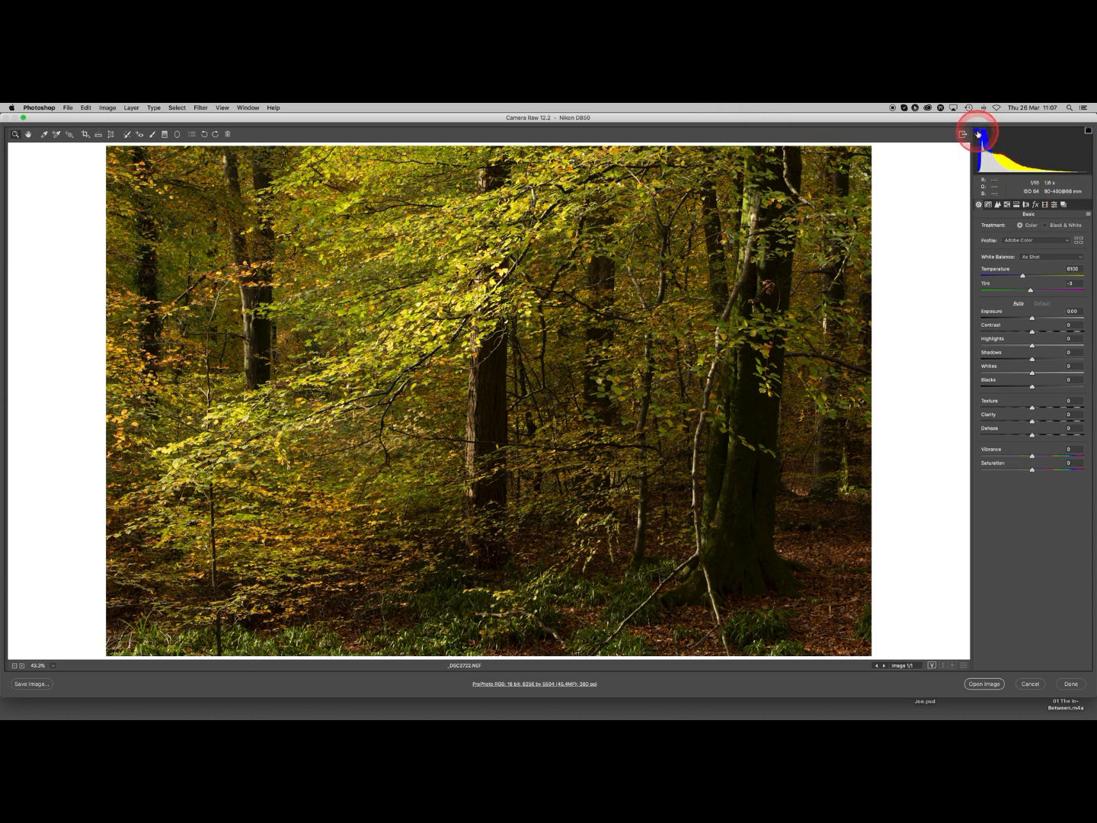
{"action": "mouse_move", "coordinate": [975, 132]}
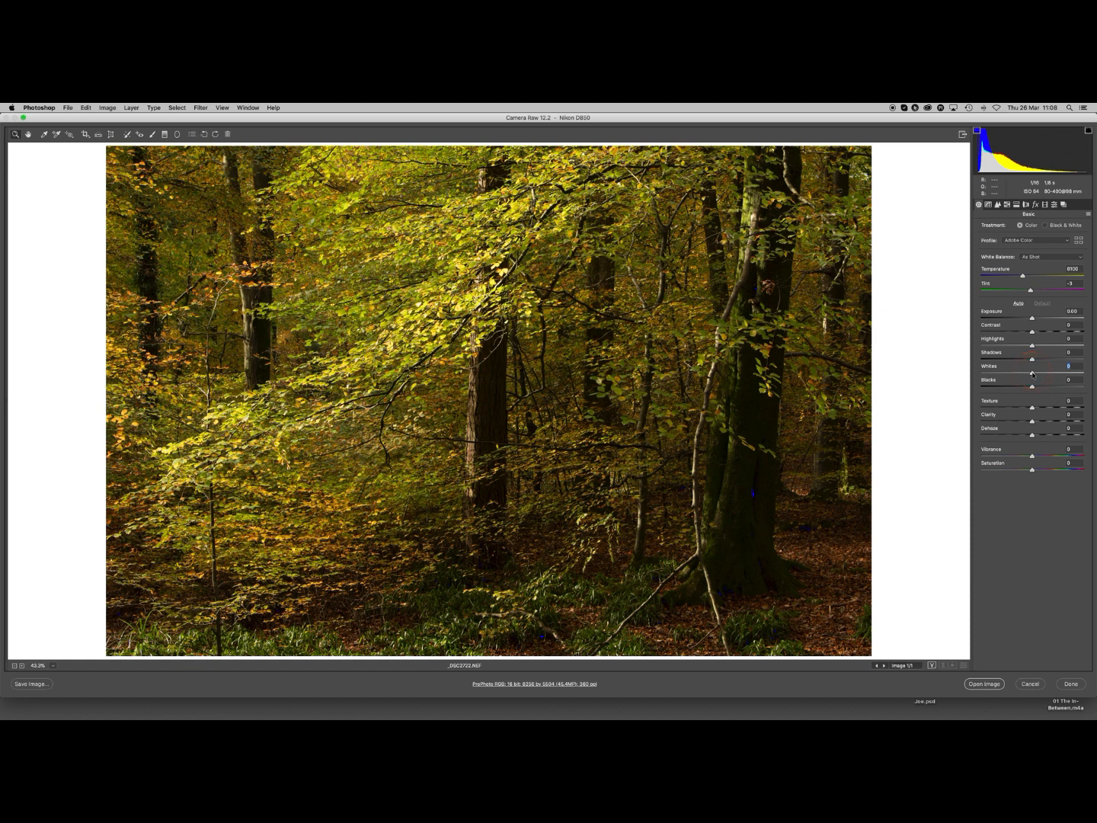
Step: Set the Blacks slider, previewing dark-tone clipping before settling how deep the blacks go
{"action": "left_click", "coordinate": [1033, 381]}
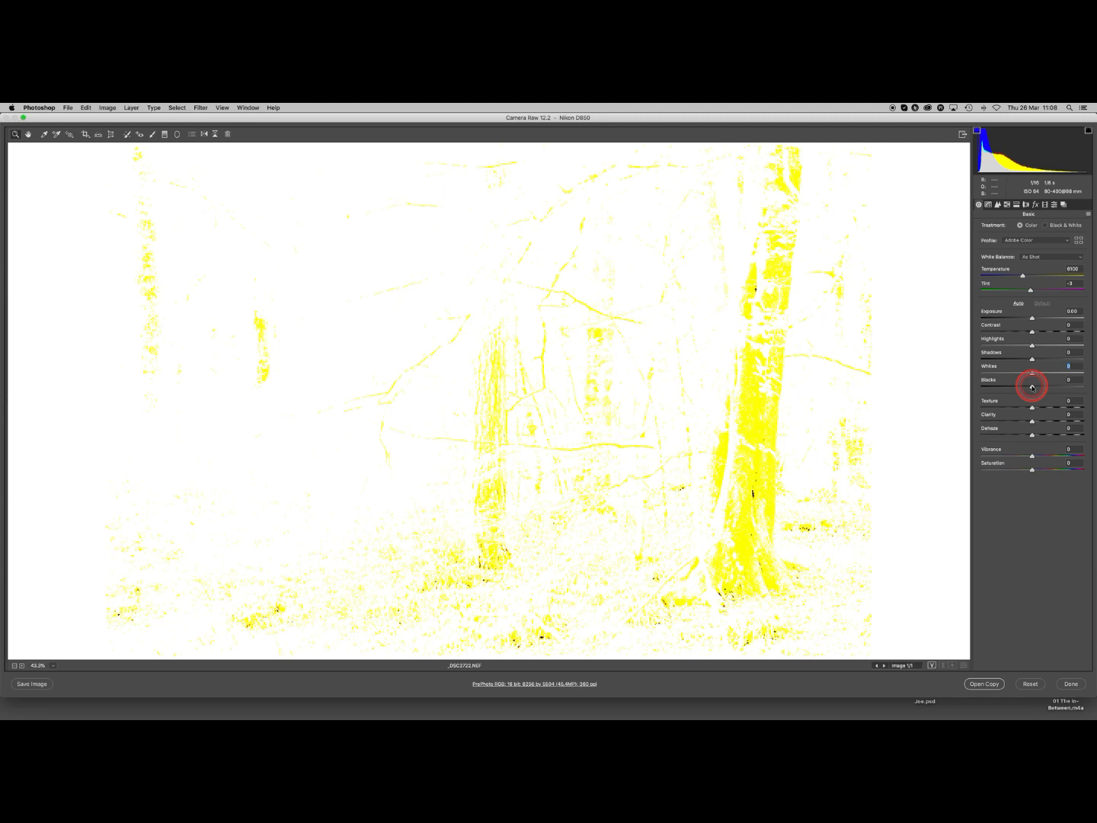
{"action": "left_click_drag", "start_coordinate": [1033, 387], "coordinate": [1006, 387]}
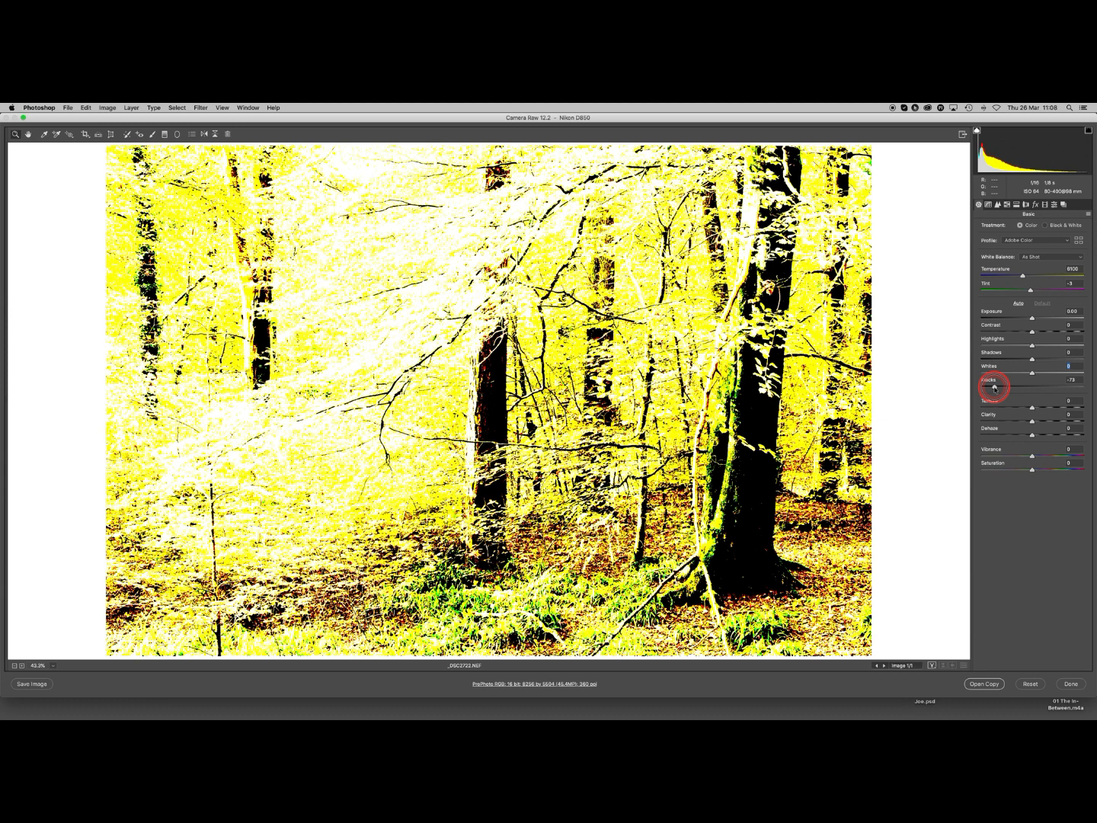
{"action": "left_click_drag", "start_coordinate": [1009, 372], "coordinate": [1032, 372]}
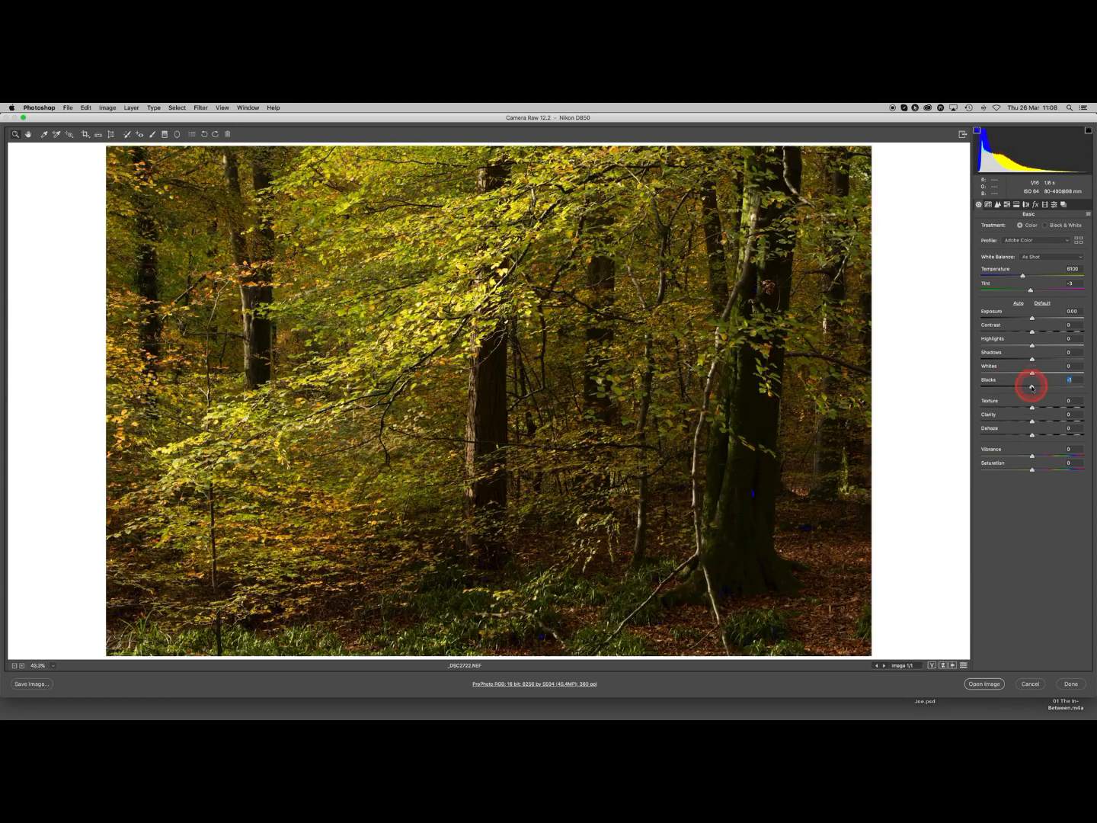
{"action": "left_click_drag", "start_coordinate": [1034, 384], "coordinate": [1034, 380]}
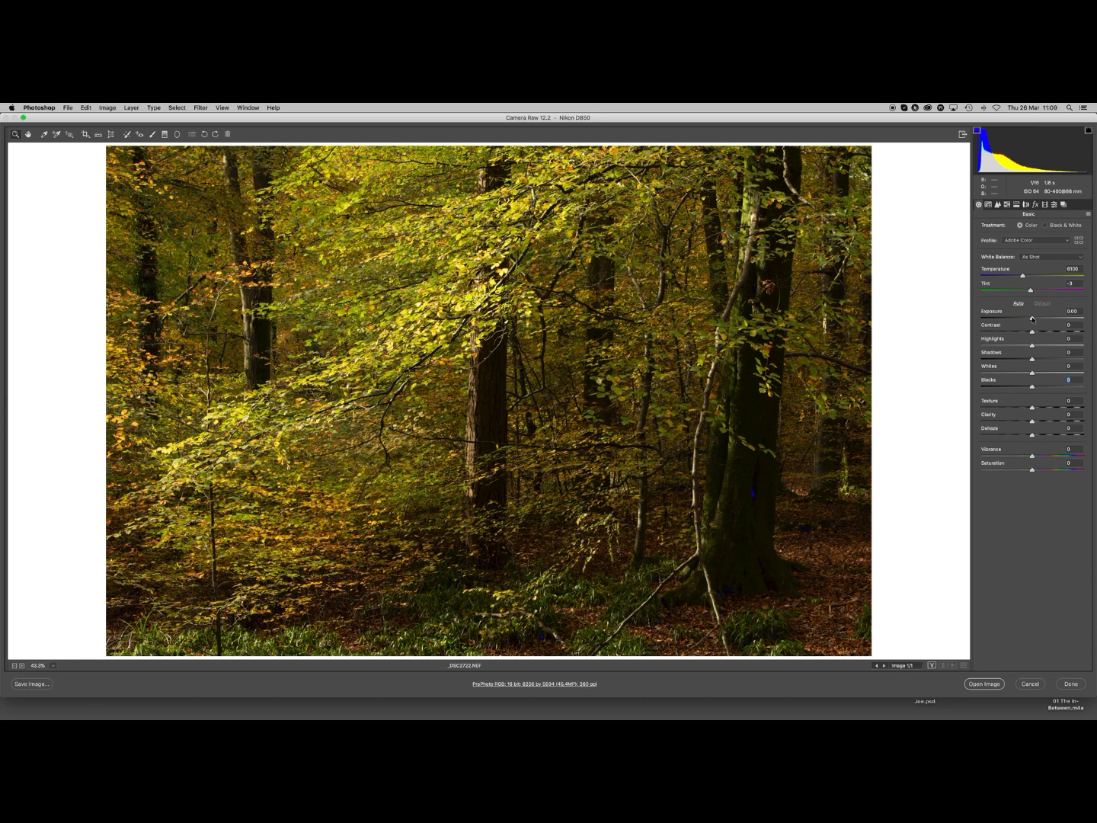
Step: Raise Exposure to about +1 so the woodland photo becomes clearly brighter
{"action": "left_click_drag", "start_coordinate": [1031, 317], "coordinate": [1036, 316]}
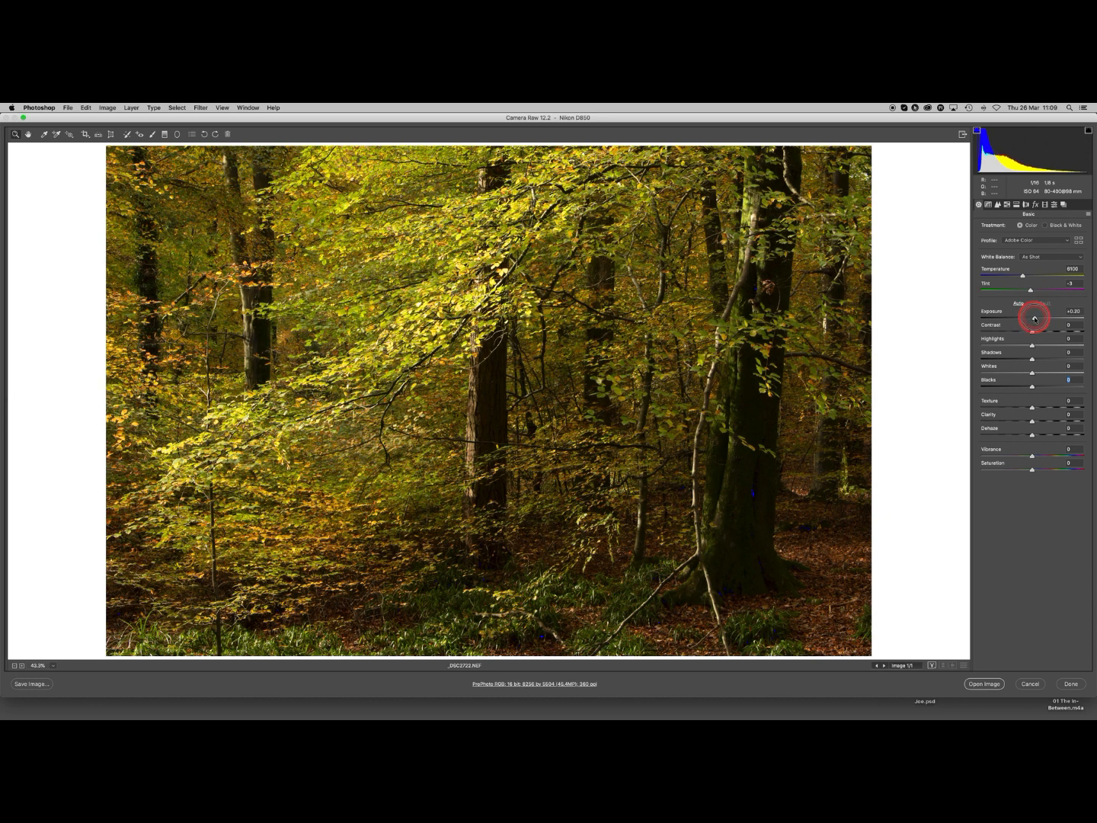
{"action": "left_click_drag", "start_coordinate": [1030, 319], "coordinate": [1037, 318]}
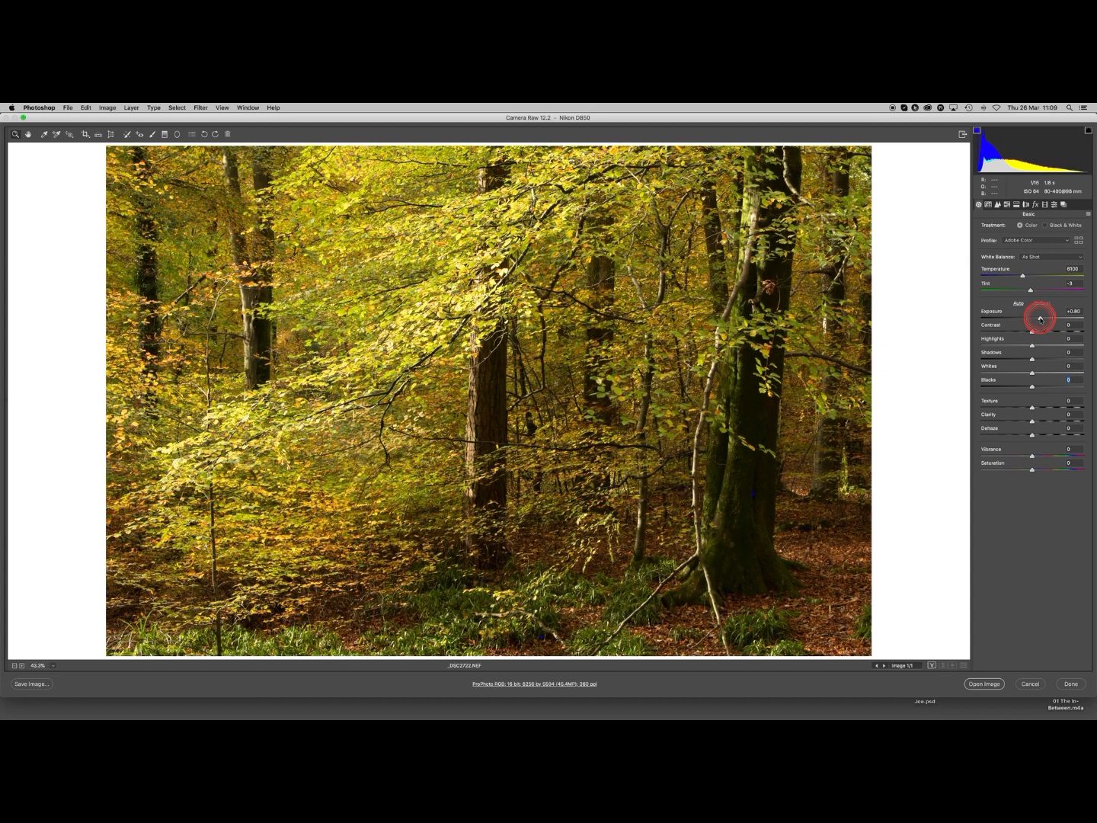
{"action": "left_click_drag", "start_coordinate": [1033, 320], "coordinate": [1033, 320]}
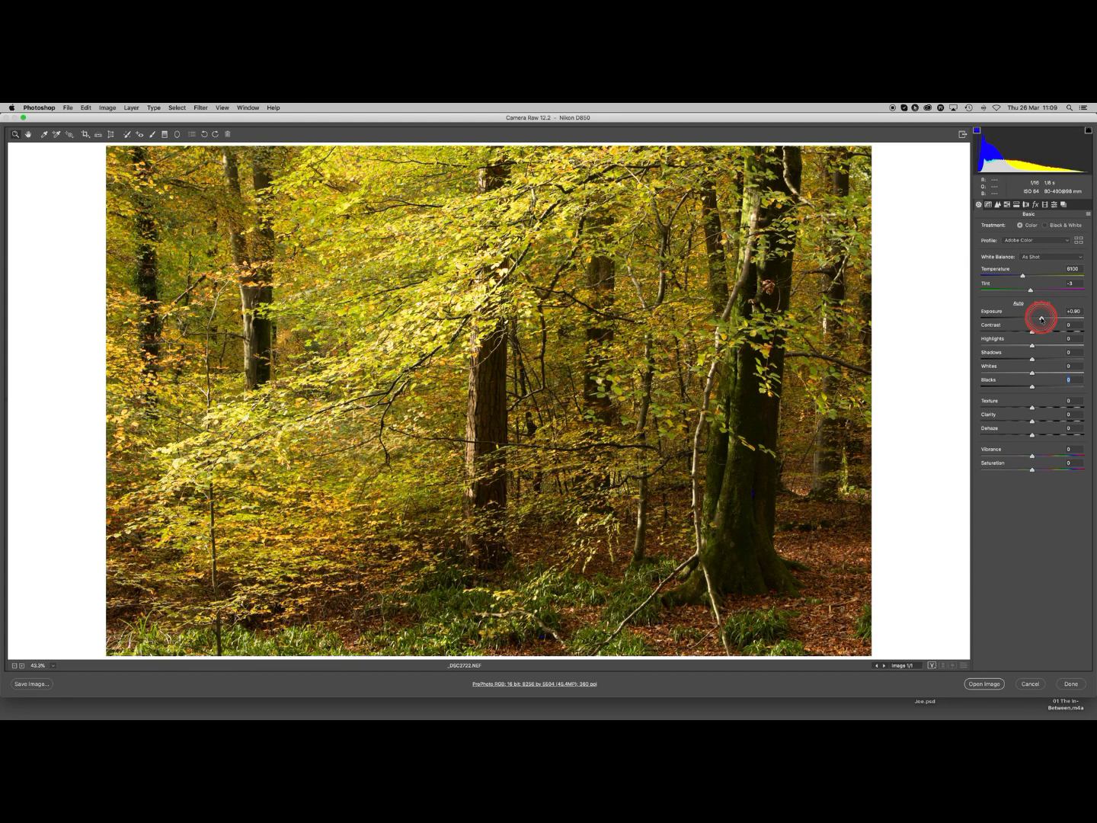
{"action": "left_click_drag", "start_coordinate": [1032, 320], "coordinate": [1036, 320]}
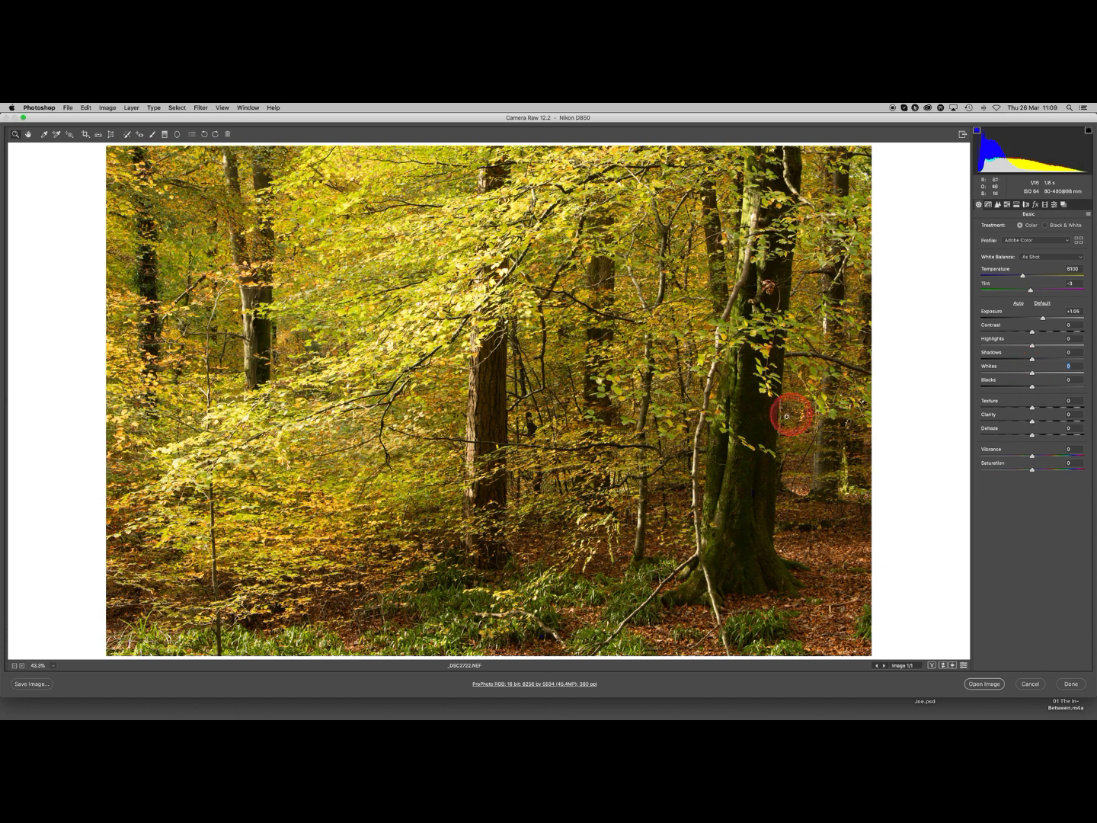
{"action": "mouse_move", "coordinate": [799, 402]}
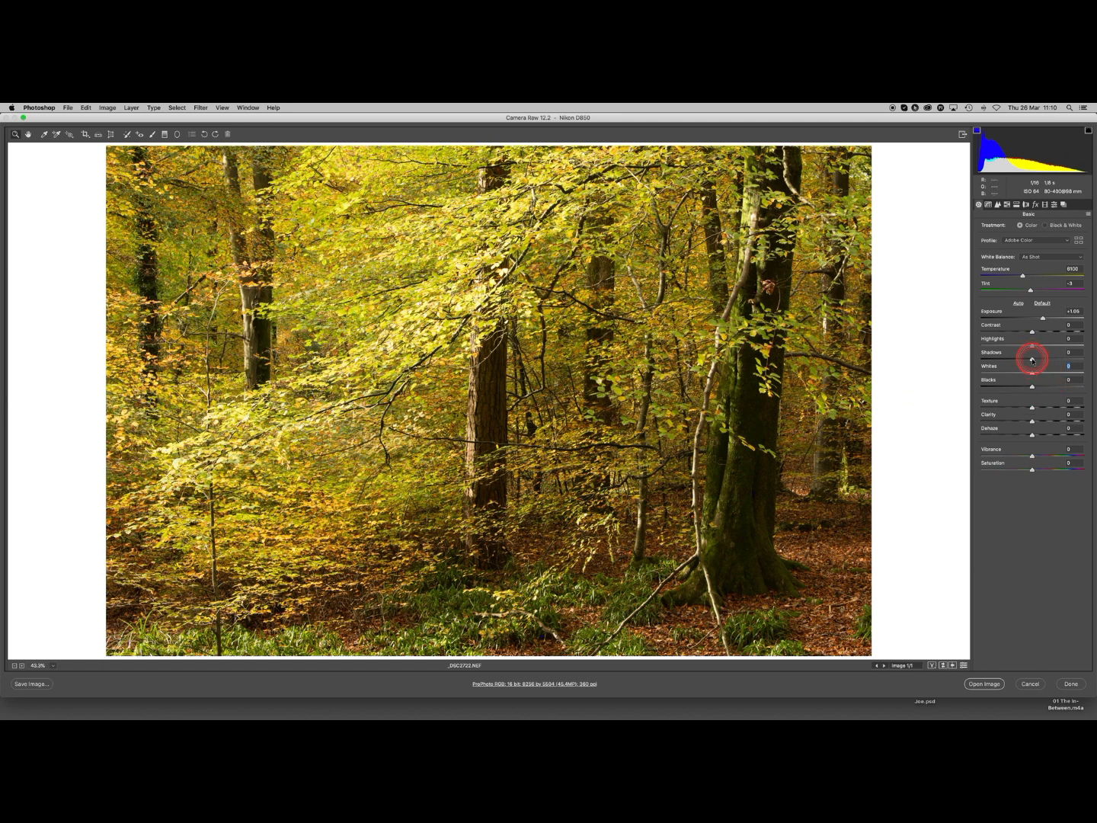
Step: Lift the Shadows to reveal detail in the dark tree trunks
{"action": "left_click_drag", "start_coordinate": [1033, 353], "coordinate": [1040, 354]}
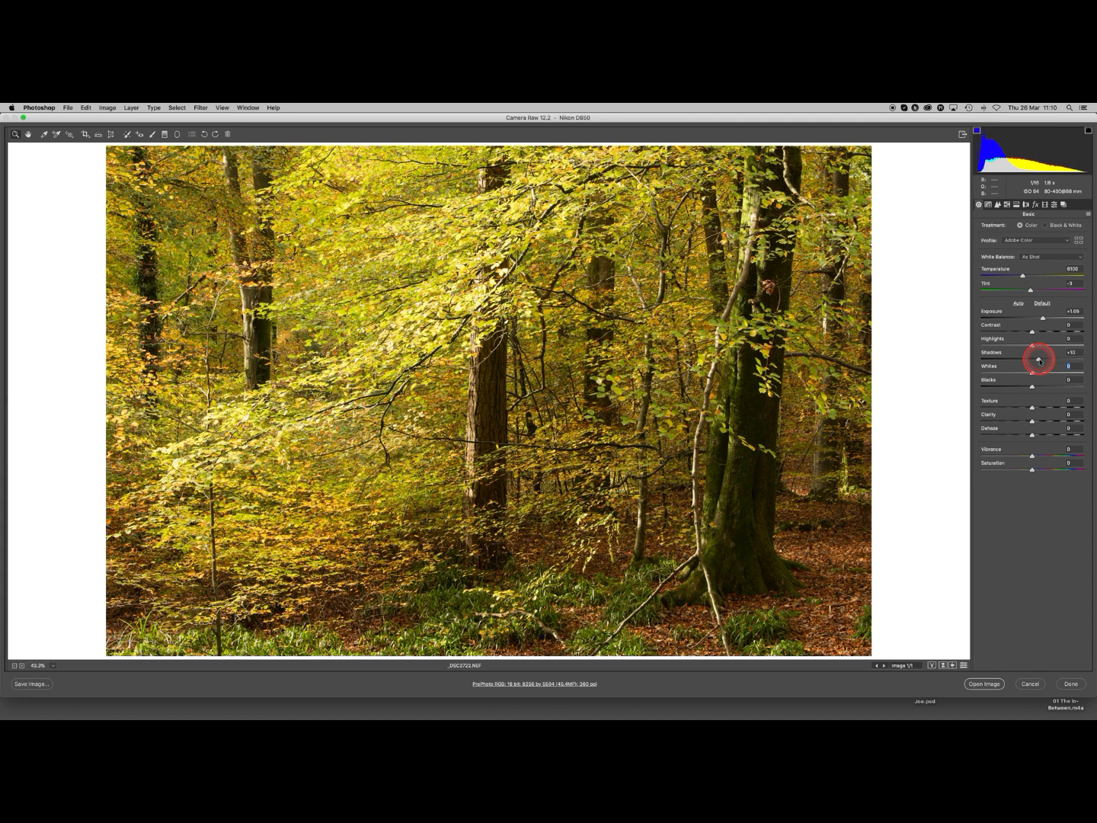
{"action": "left_click_drag", "start_coordinate": [1044, 359], "coordinate": [1036, 360]}
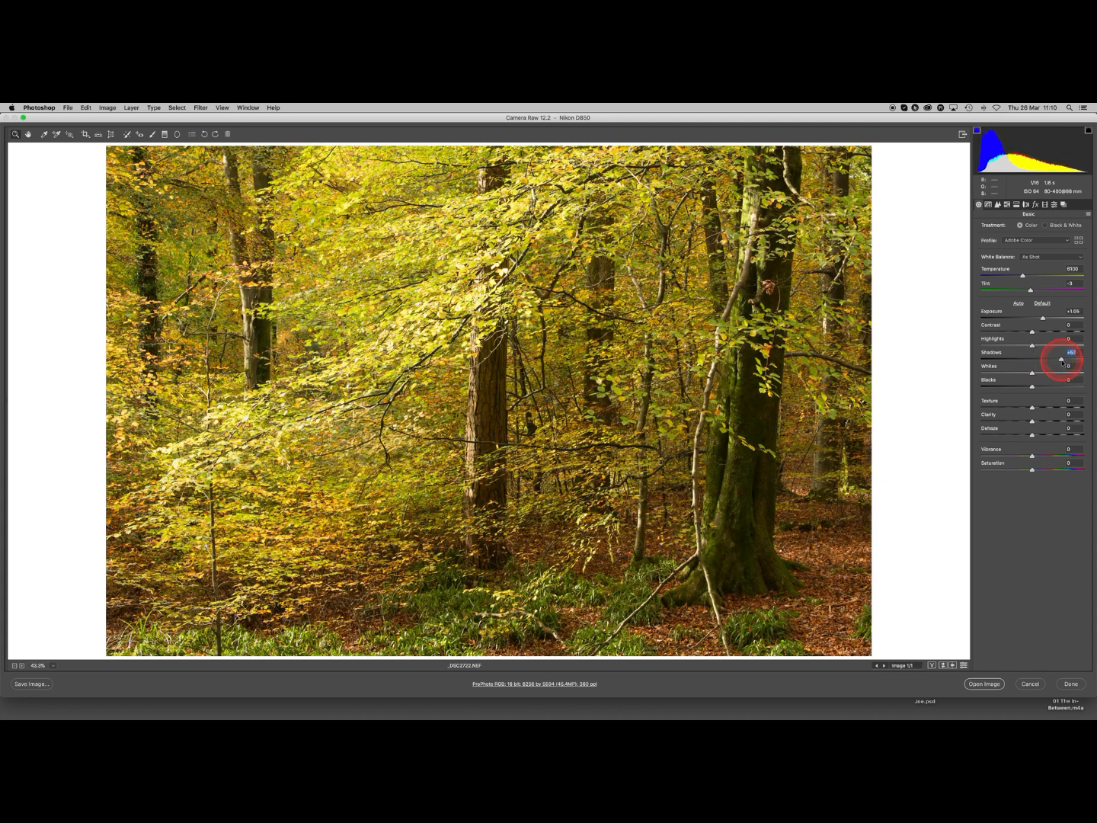
{"action": "left_click_drag", "start_coordinate": [1052, 359], "coordinate": [1054, 360]}
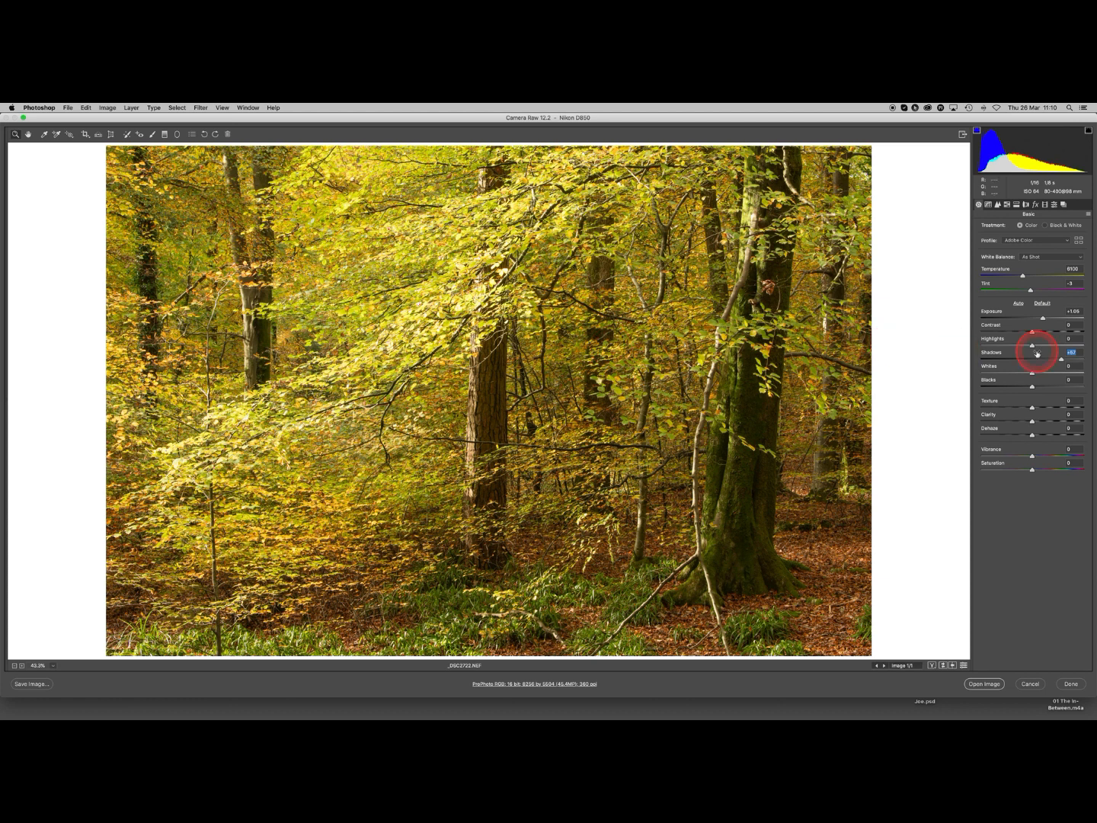
{"action": "mouse_move", "coordinate": [1033, 344]}
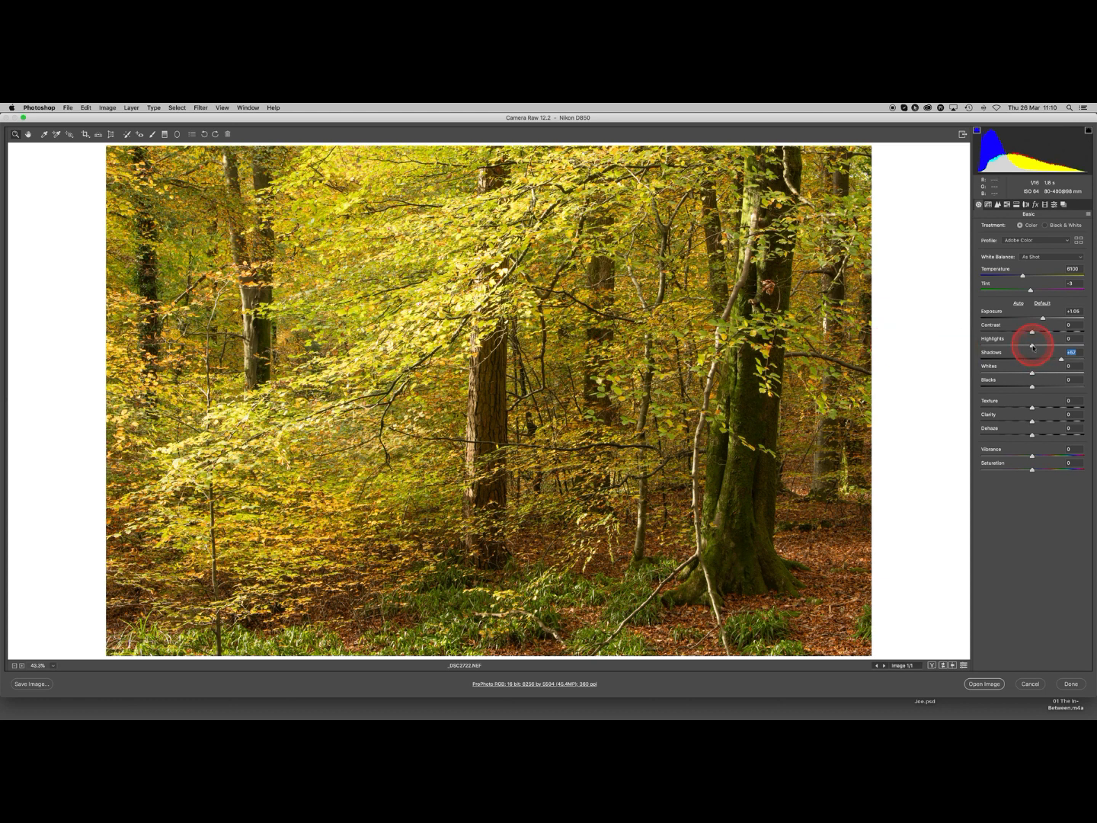
Step: Pull the Highlights down to tame the bright leaves
{"action": "left_click_drag", "start_coordinate": [1034, 348], "coordinate": [1029, 339]}
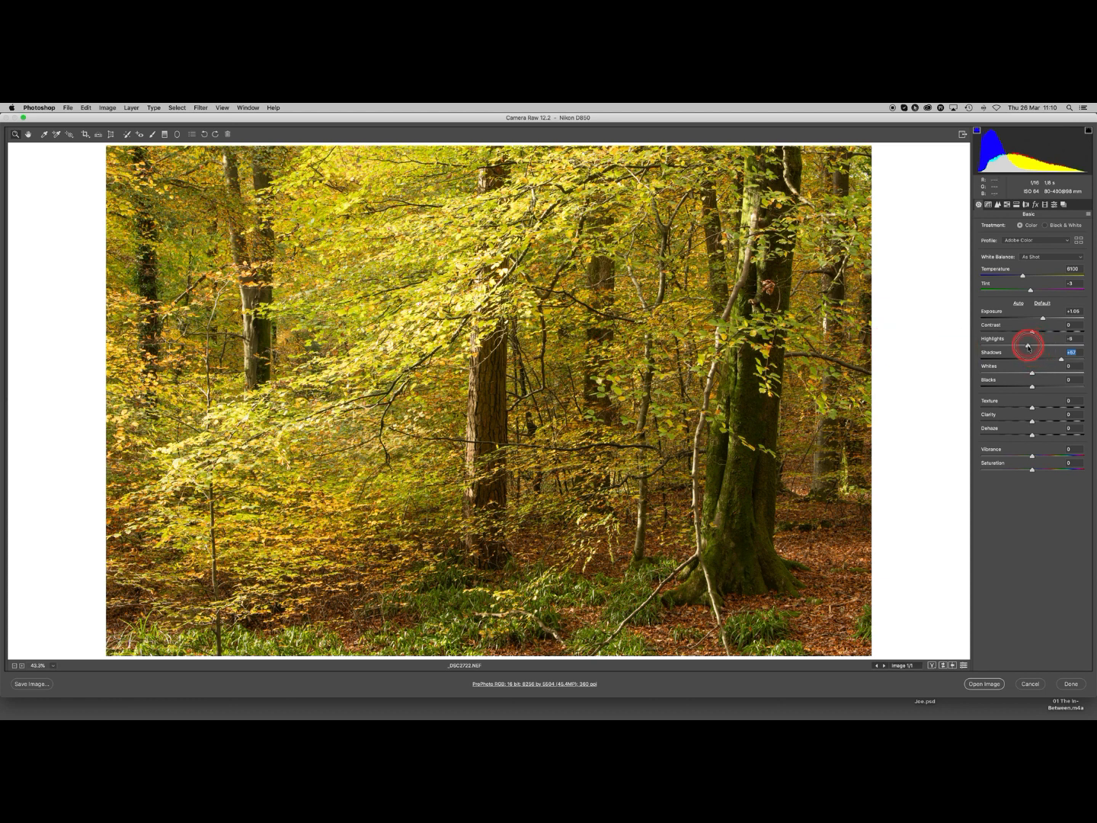
{"action": "left_click_drag", "start_coordinate": [1028, 344], "coordinate": [1020, 345]}
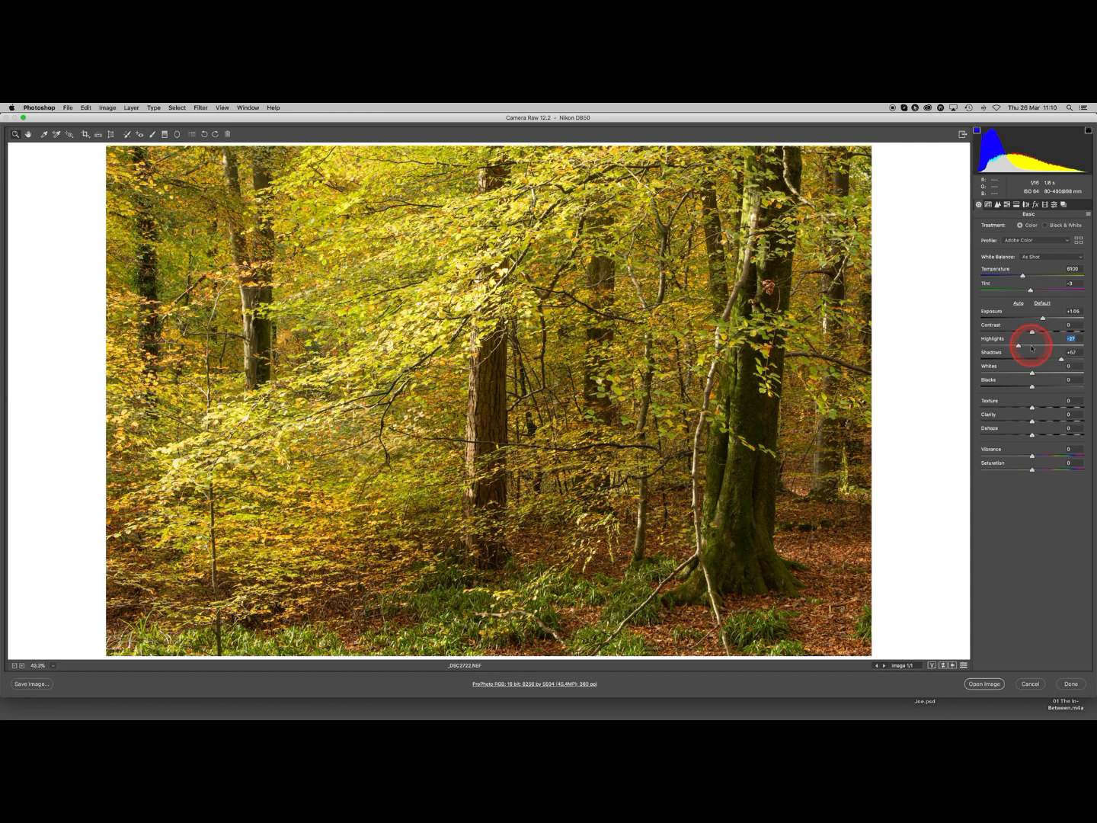
{"action": "left_click_drag", "start_coordinate": [1030, 338], "coordinate": [1027, 338]}
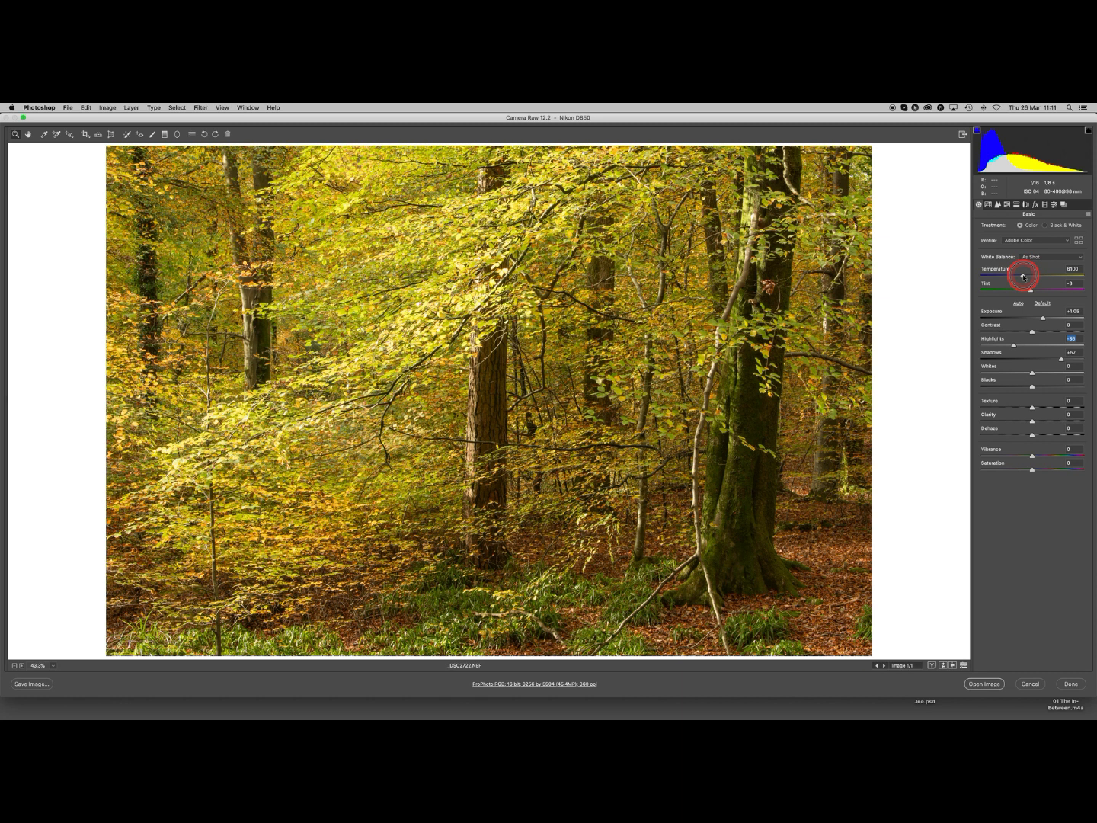
Step: Raise the White Balance Temperature for a warmer, golden-orange autumn cast
{"action": "left_click_drag", "start_coordinate": [1024, 275], "coordinate": [1029, 275]}
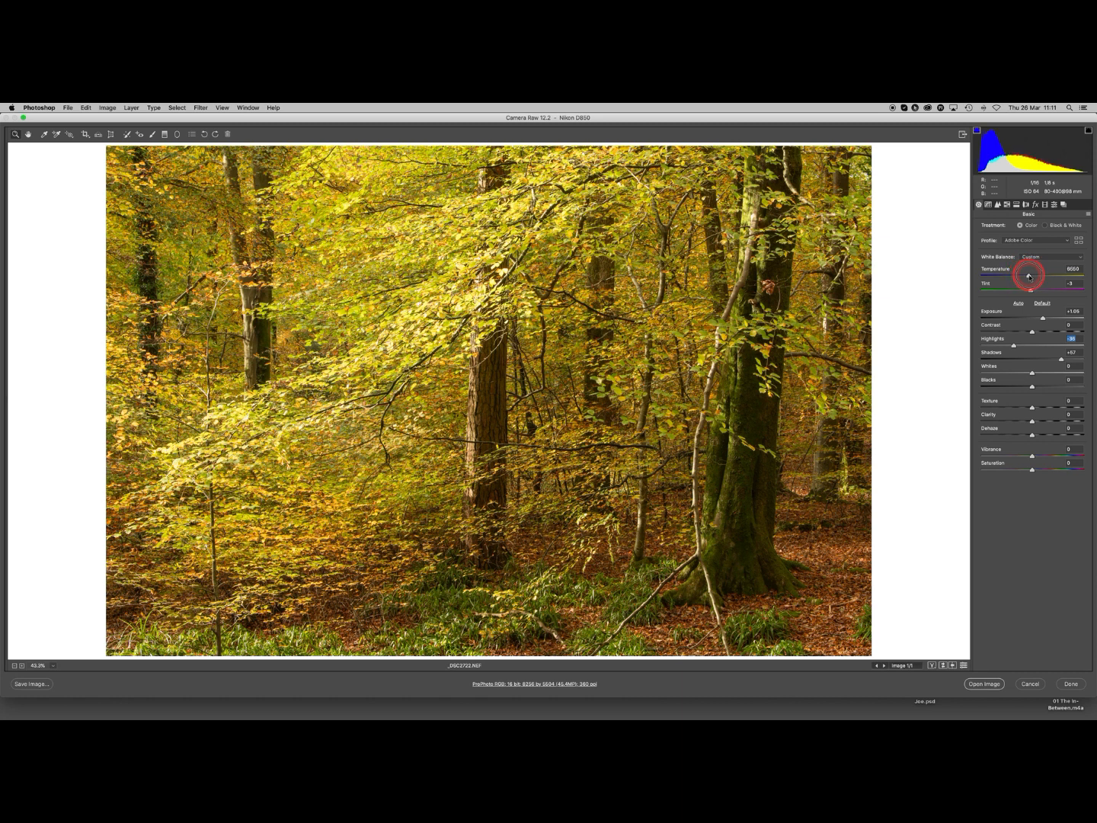
{"action": "left_click_drag", "start_coordinate": [1027, 277], "coordinate": [1030, 277]}
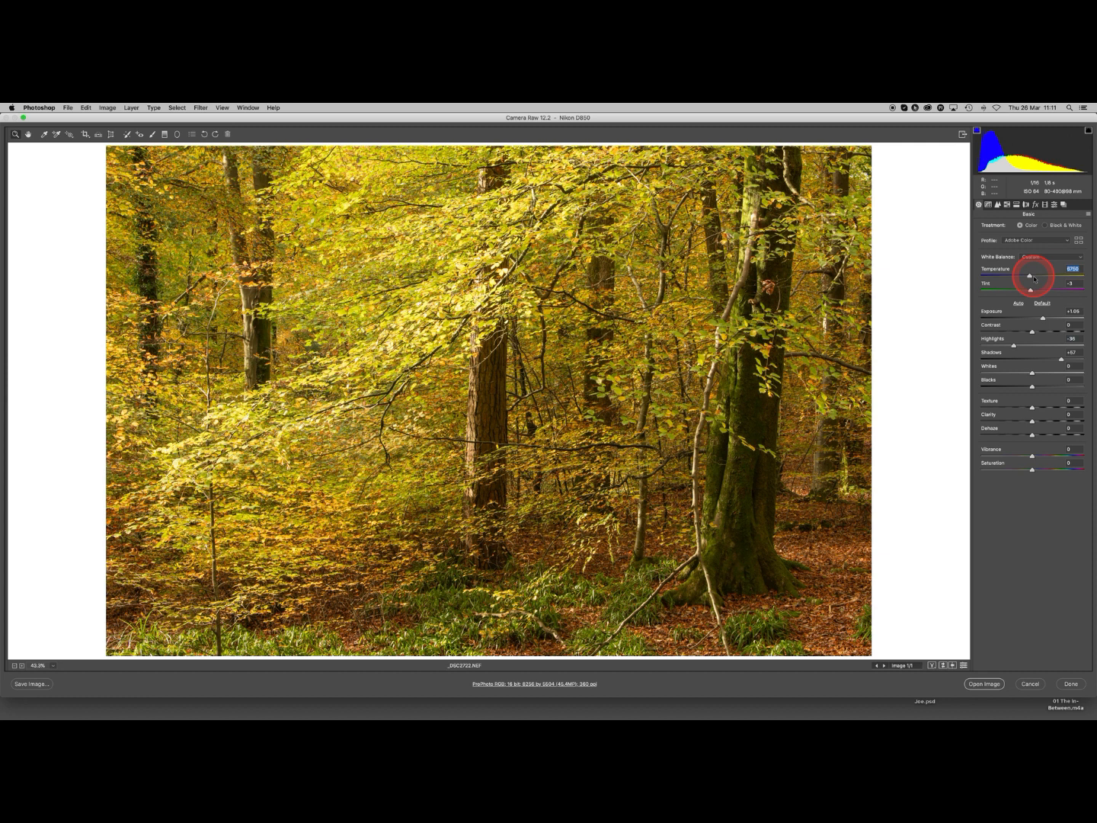
{"action": "left_click", "coordinate": [1030, 277]}
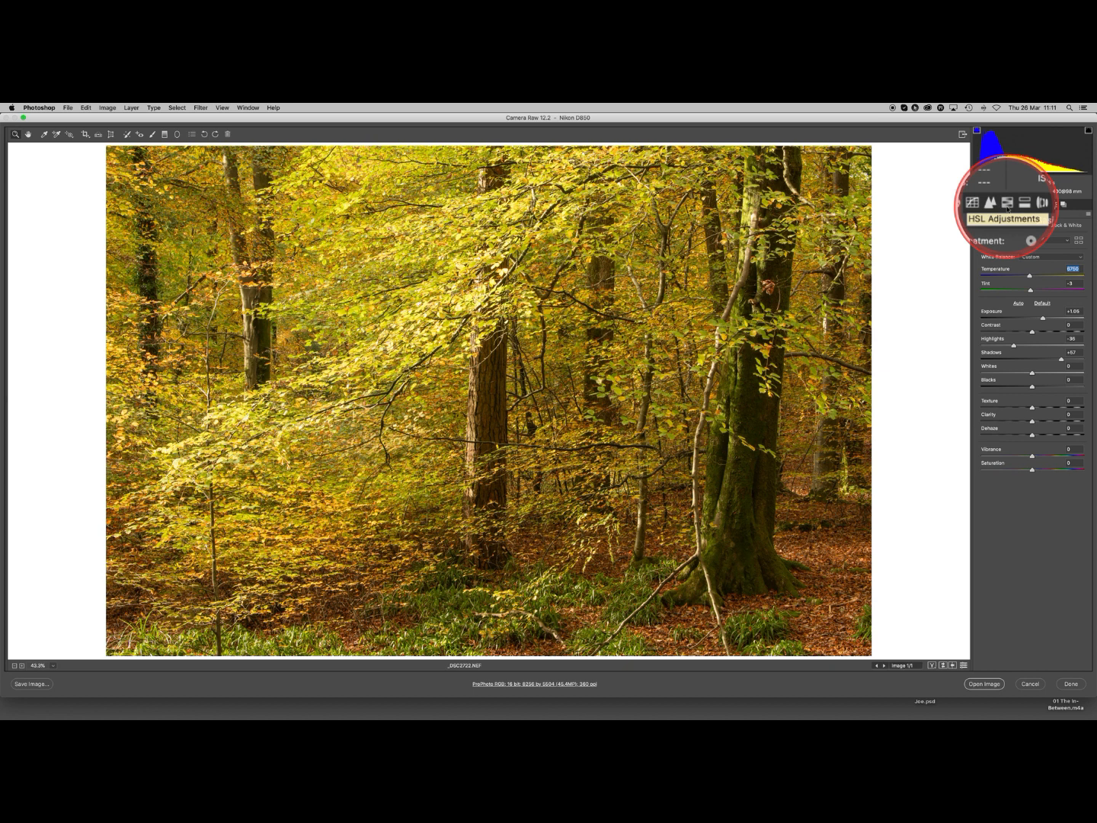
{"action": "left_click", "coordinate": [996, 204]}
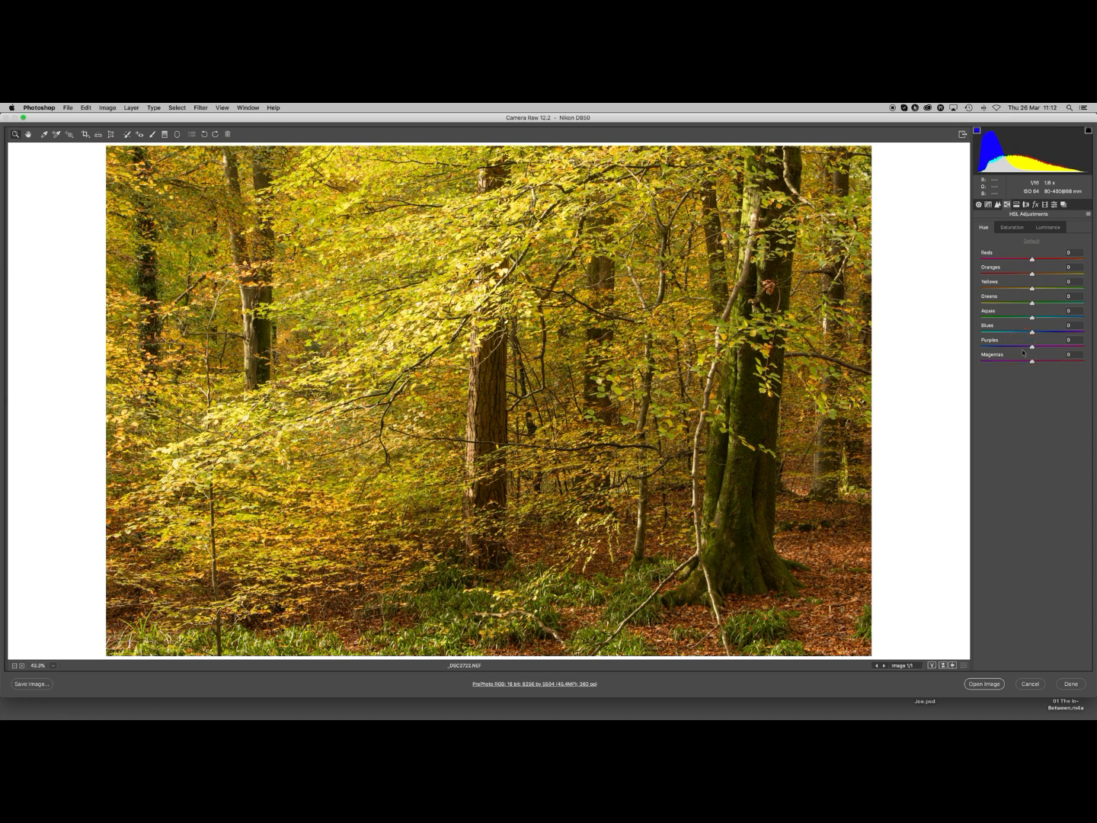
{"action": "left_click", "coordinate": [984, 229]}
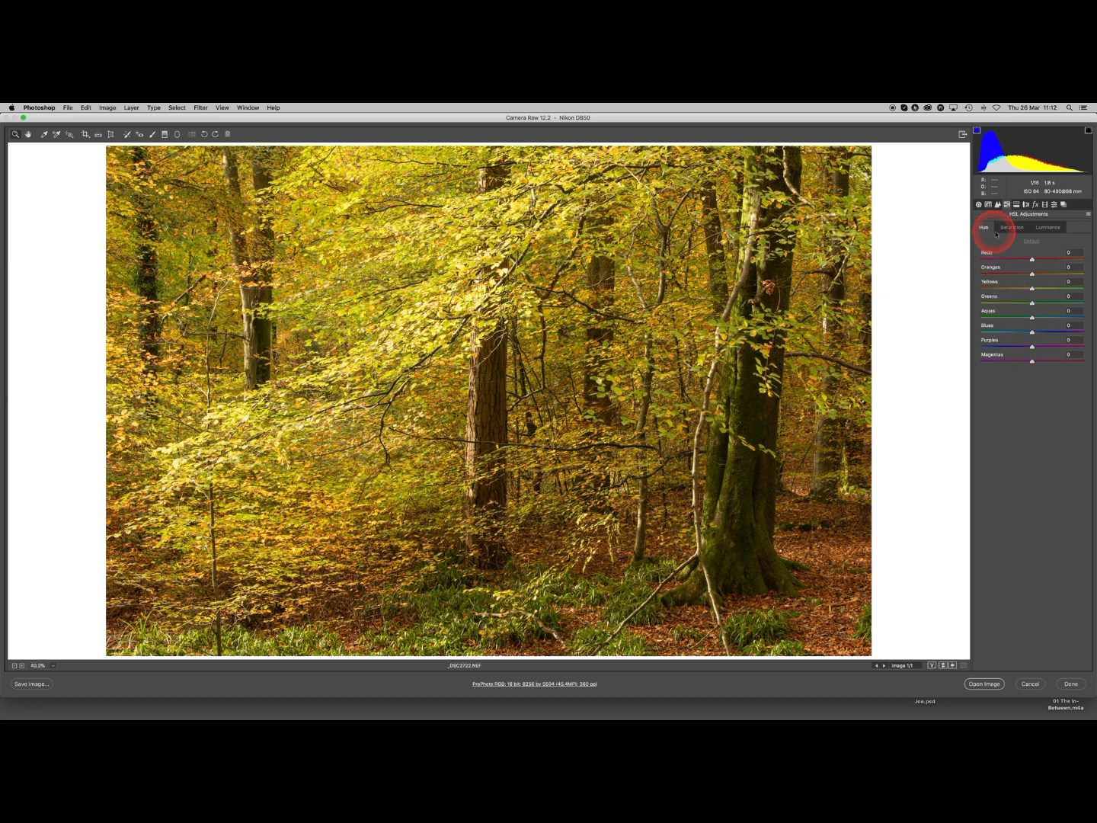
{"action": "left_click", "coordinate": [1049, 227]}
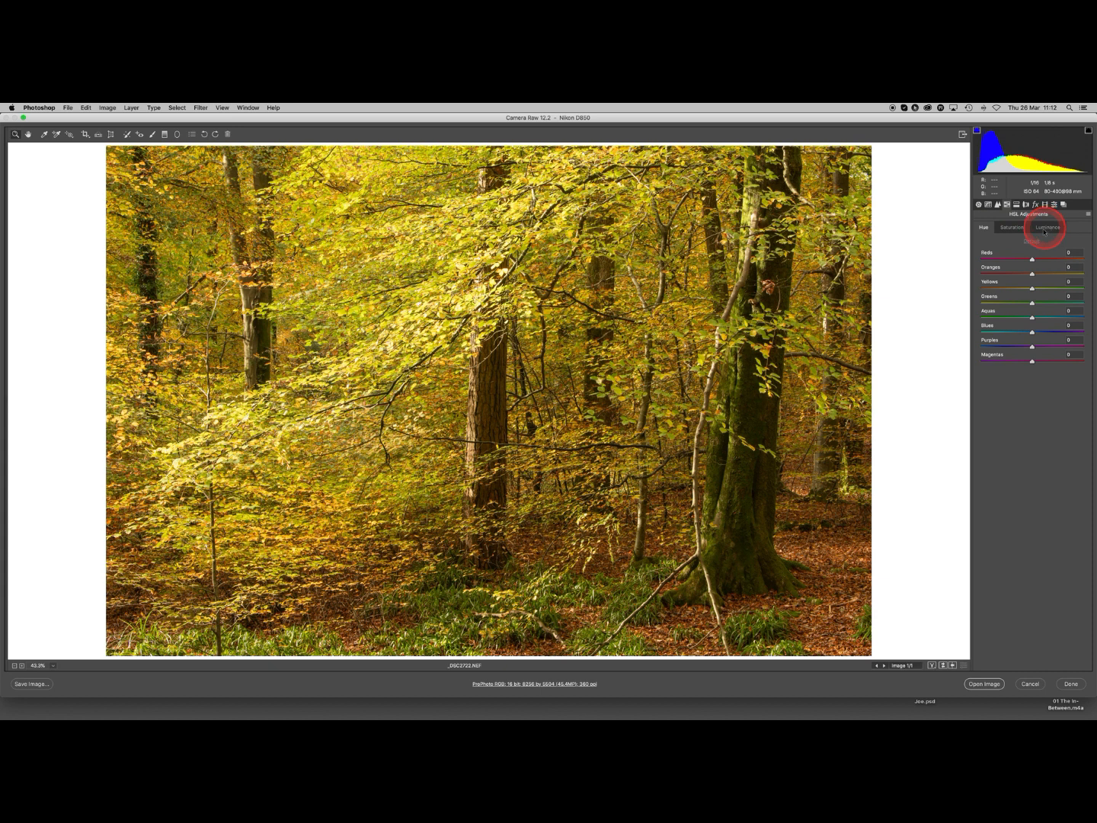
{"action": "left_click", "coordinate": [983, 227]}
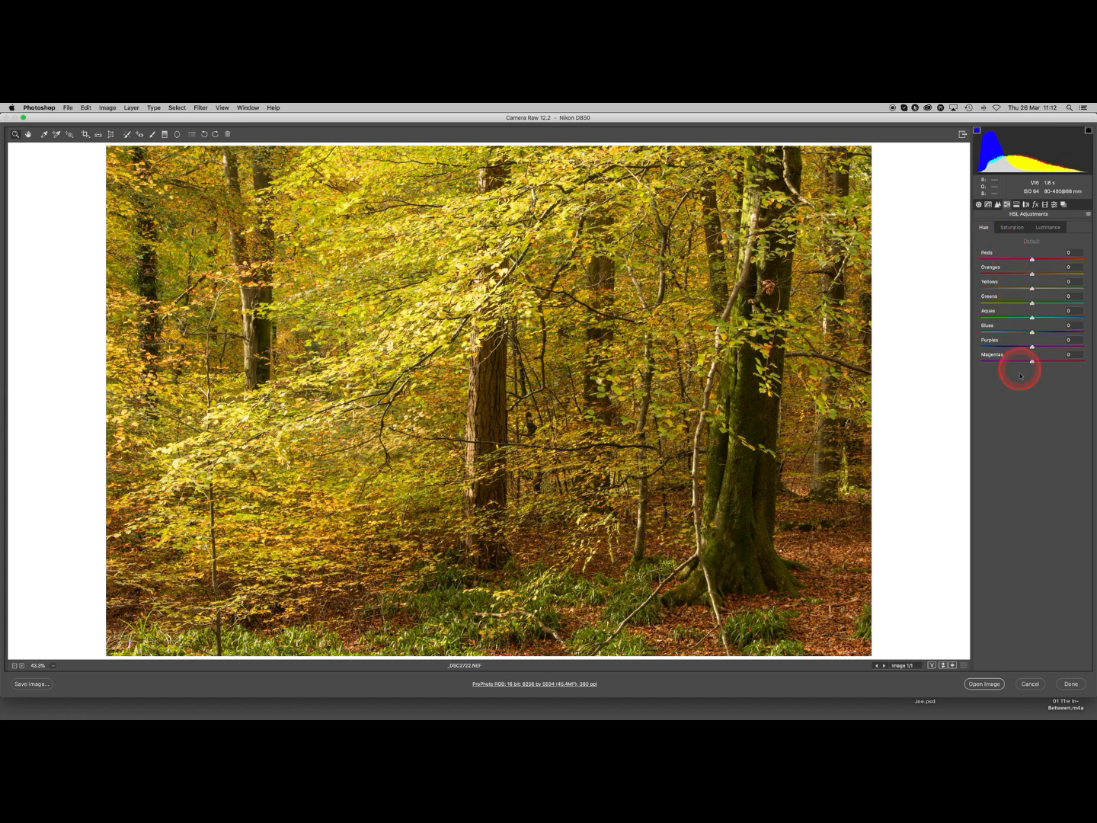
{"action": "mouse_move", "coordinate": [1020, 268]}
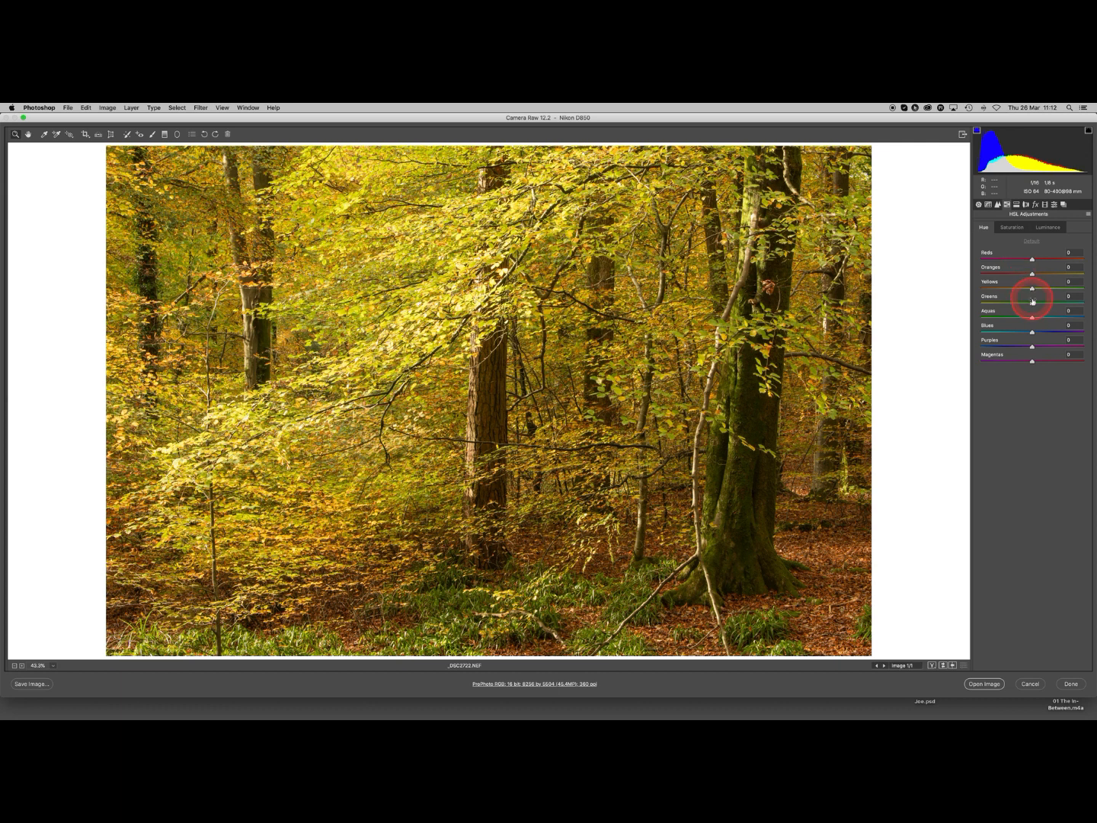
{"action": "mouse_move", "coordinate": [1033, 289]}
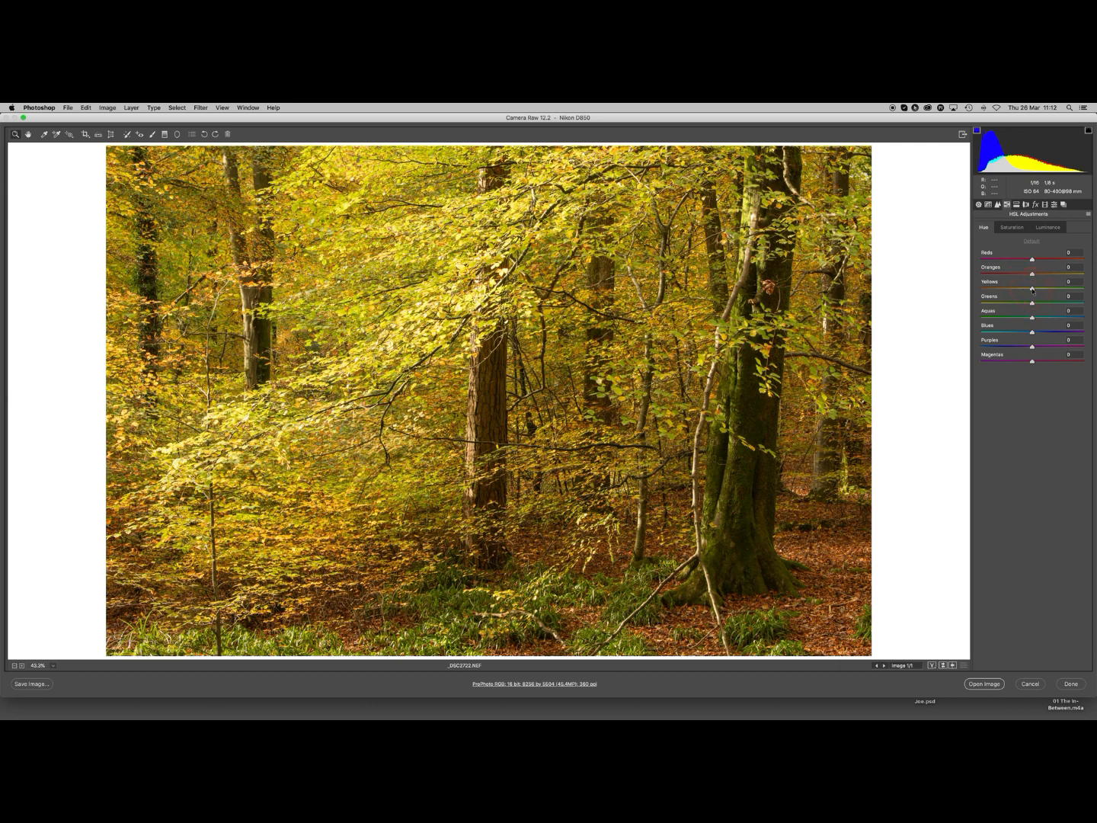
Step: Push the Yellows hue far toward green to preview, then bring it back toward warm yellow
{"action": "left_click_drag", "start_coordinate": [1028, 289], "coordinate": [1070, 289]}
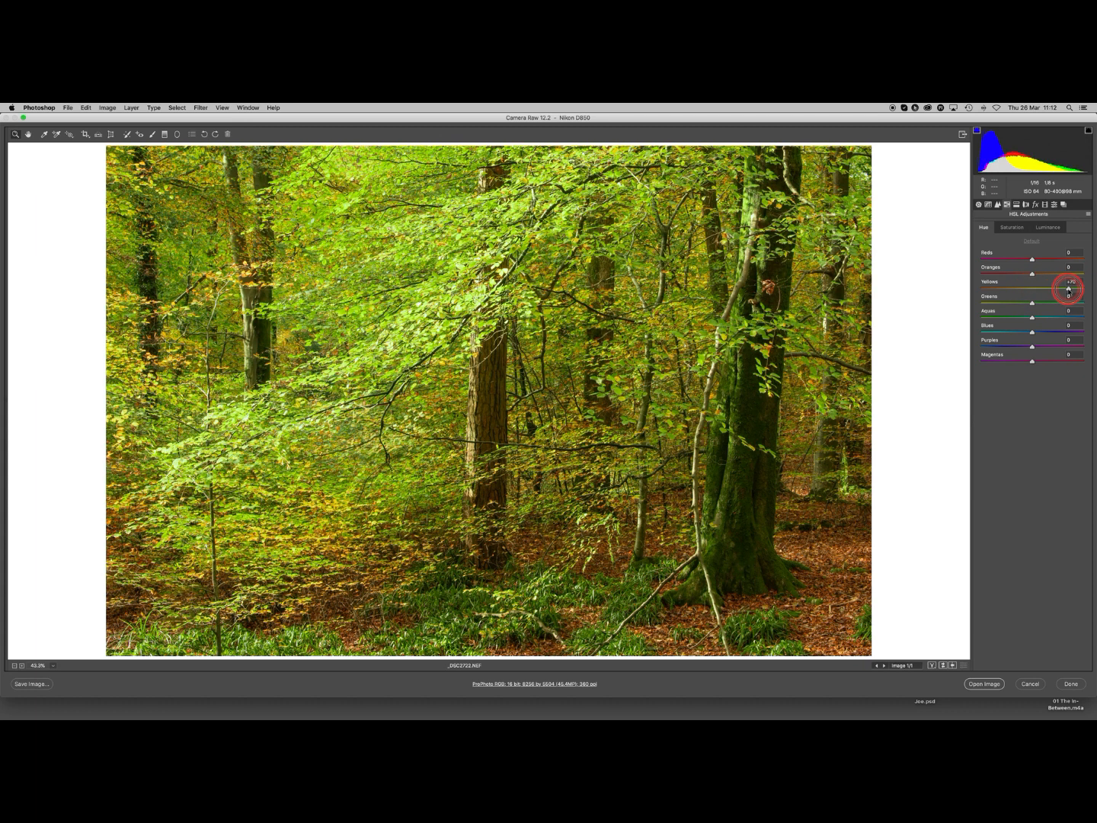
{"action": "left_click_drag", "start_coordinate": [1065, 290], "coordinate": [1070, 290]}
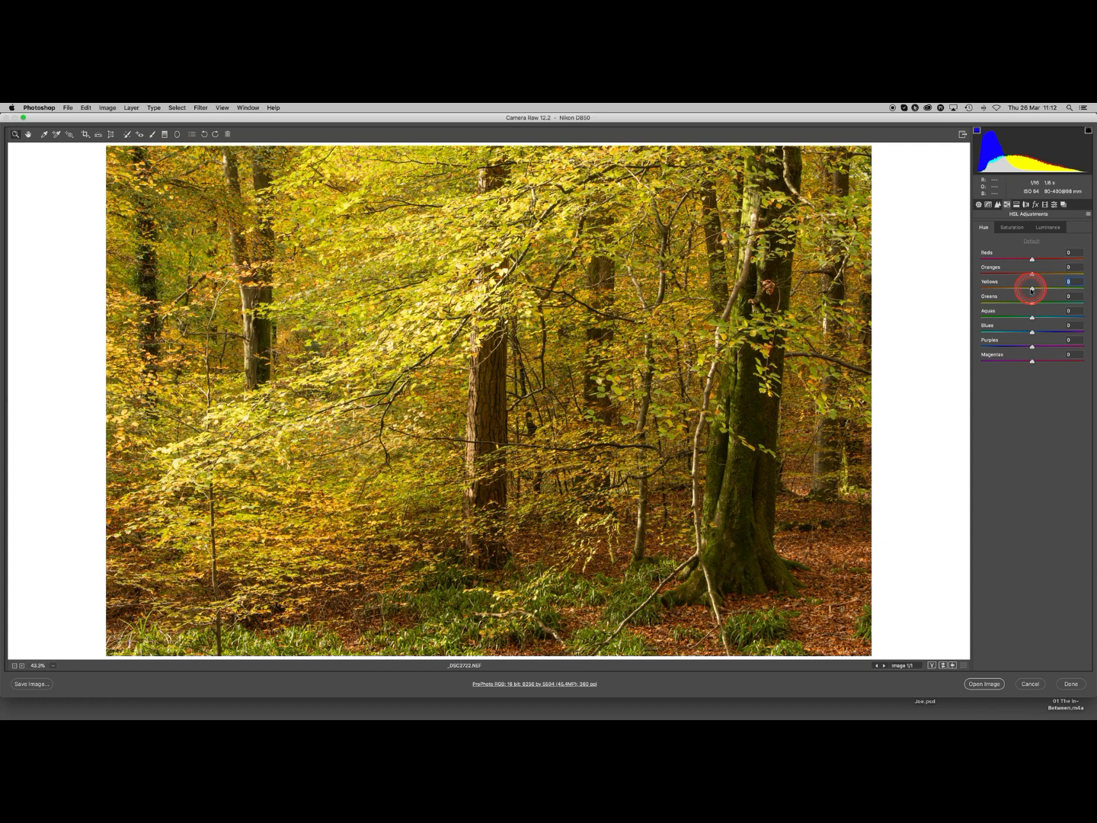
Step: Shift the Yellows hue to a negative value so the leaves turn golden-orange
{"action": "left_click_drag", "start_coordinate": [1031, 290], "coordinate": [1020, 289]}
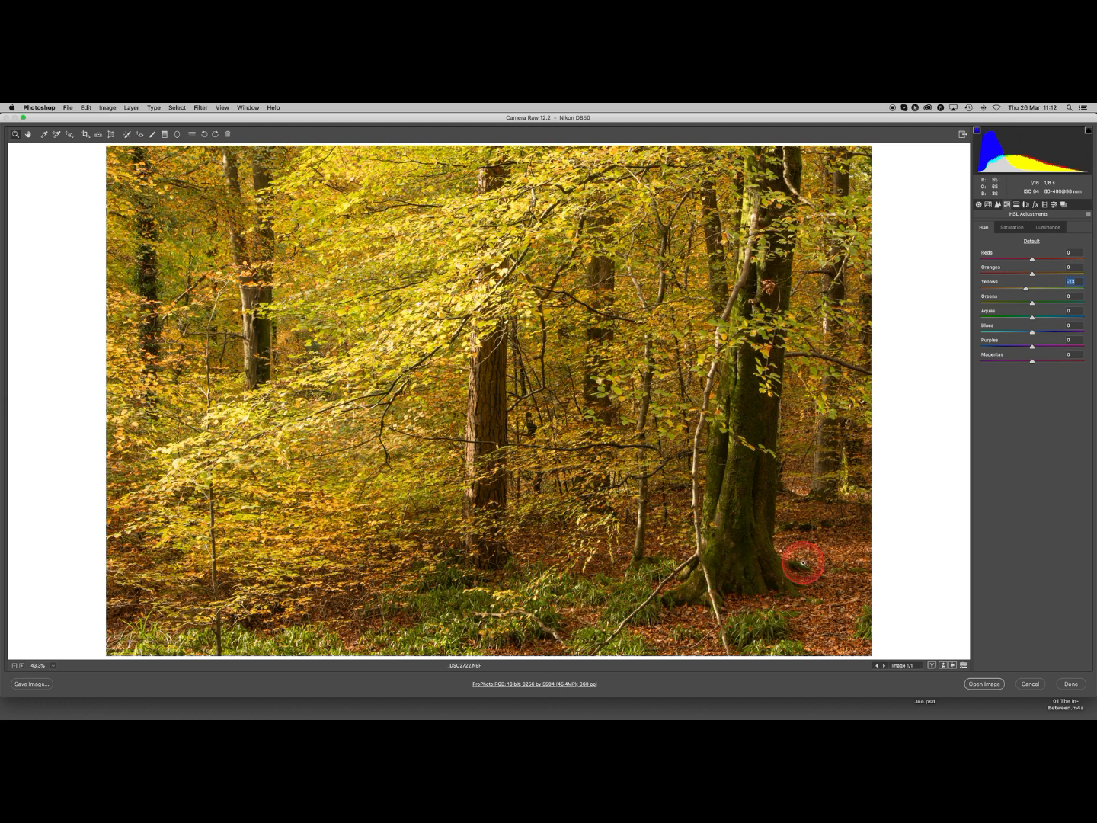
{"action": "mouse_move", "coordinate": [824, 505]}
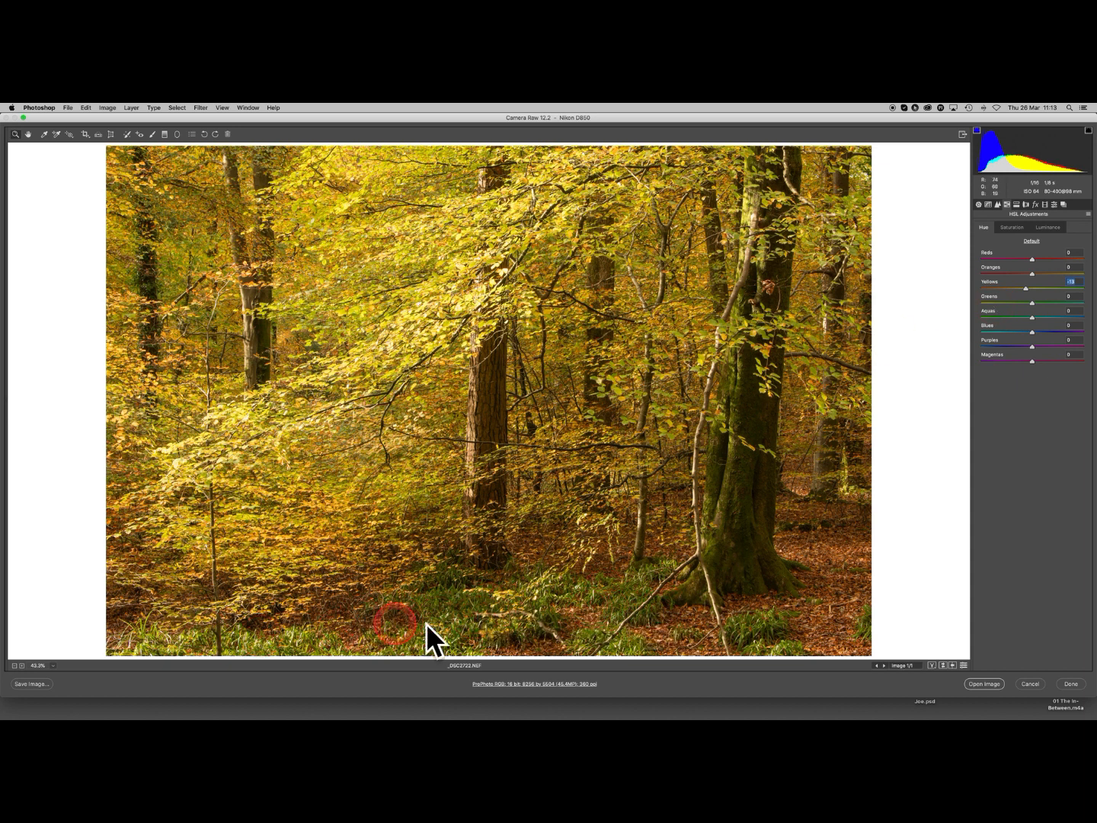
{"action": "mouse_move", "coordinate": [880, 287]}
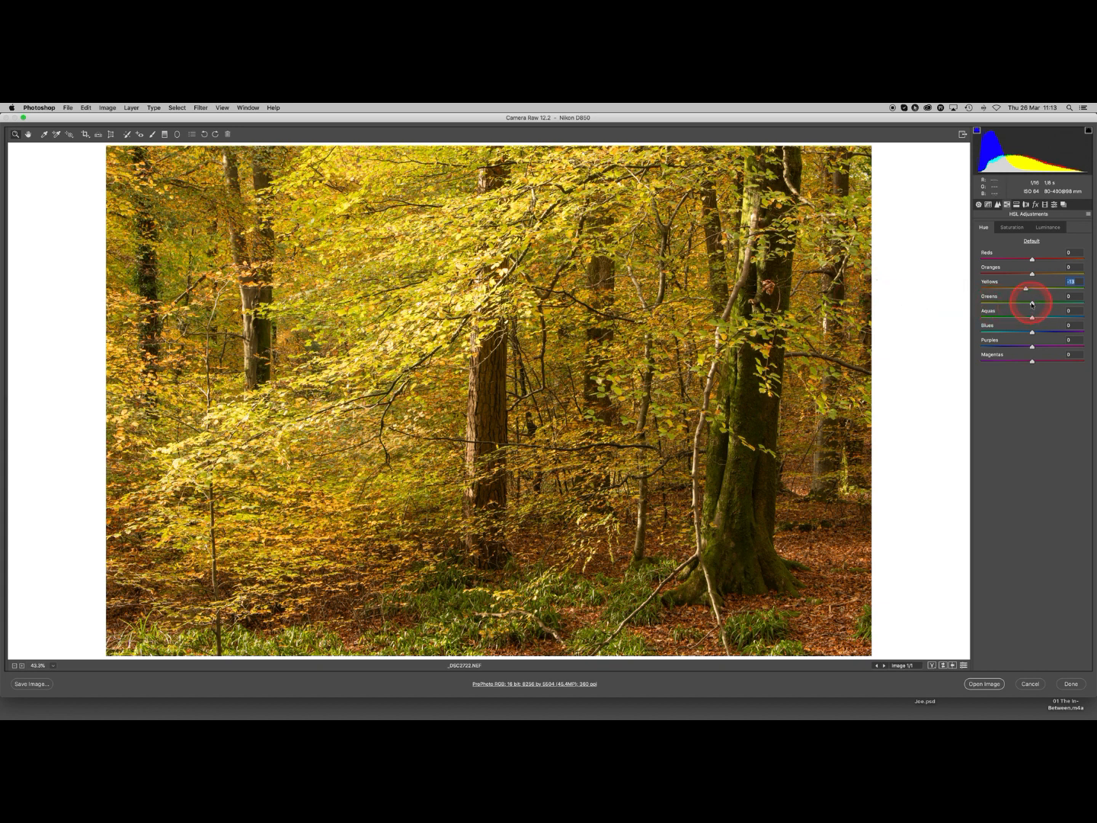
Step: Shift the Greens hue to a negative value, blending the undergrowth into warm autumn tones
{"action": "left_click_drag", "start_coordinate": [1033, 296], "coordinate": [1027, 296]}
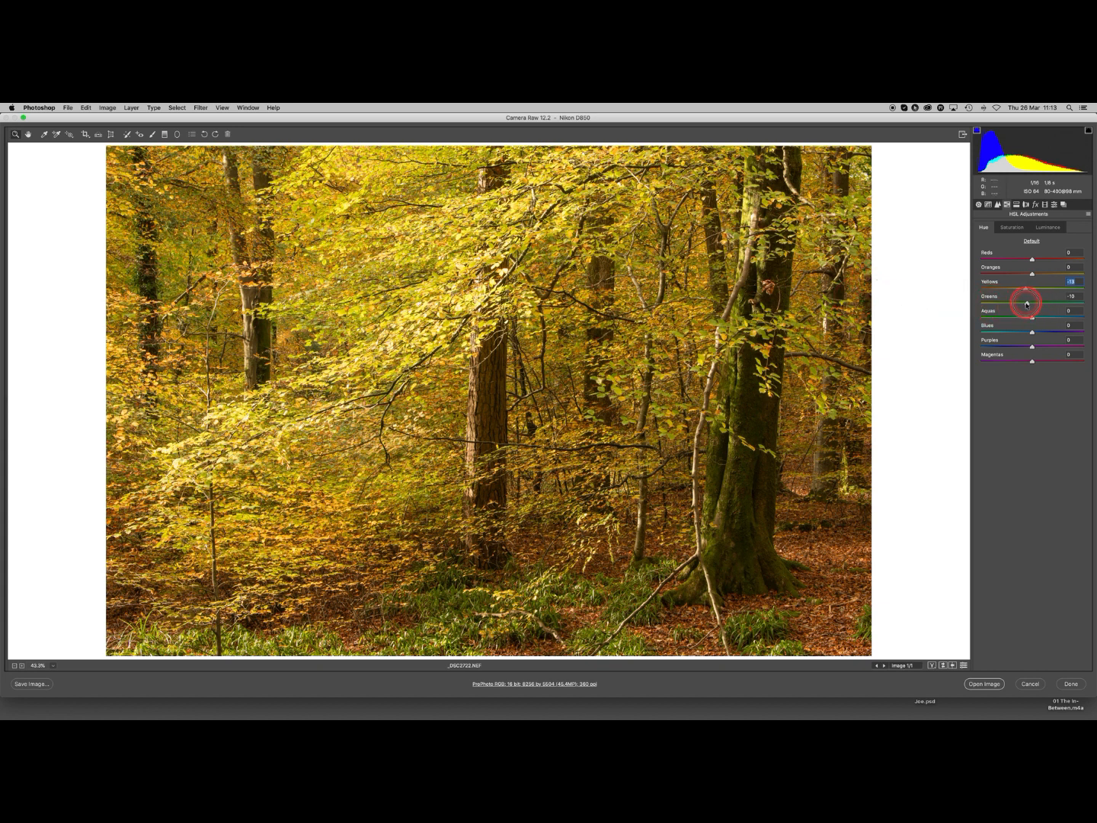
{"action": "left_click_drag", "start_coordinate": [1034, 303], "coordinate": [1030, 303]}
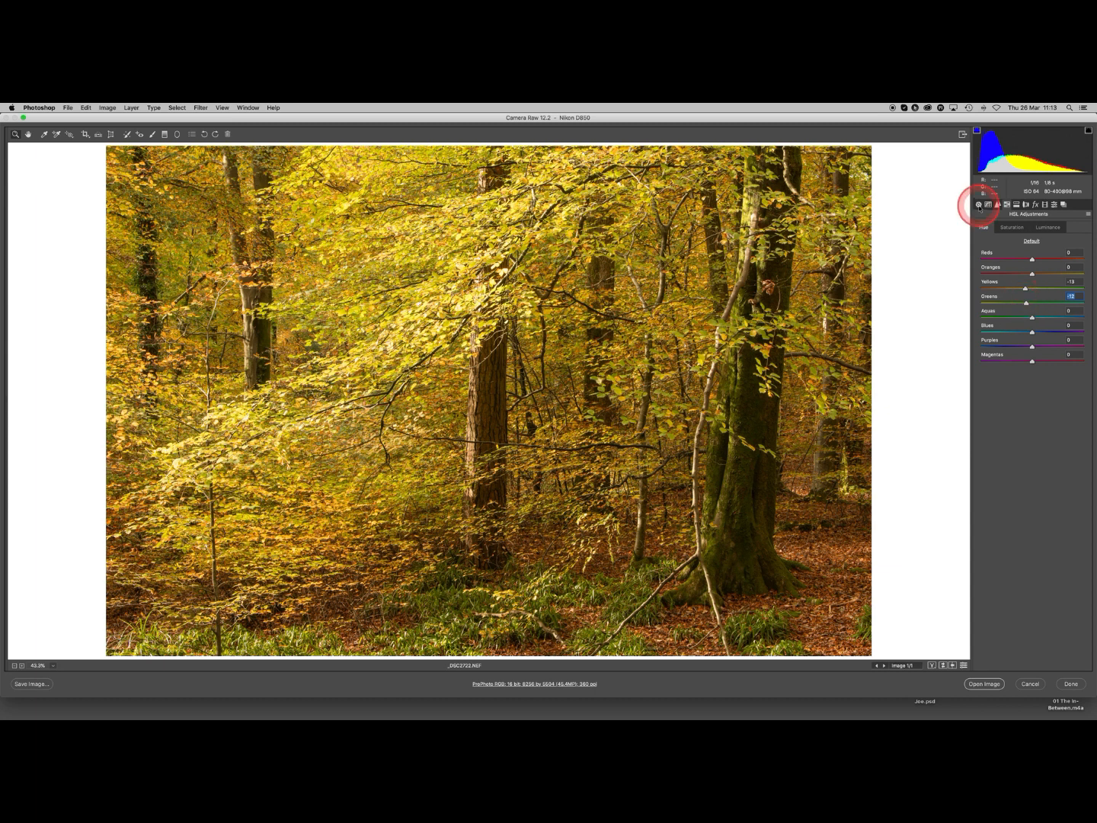
Step: Back in the Basic panel, lower Clarity to a negative value to soften the image
{"action": "left_click", "coordinate": [979, 204]}
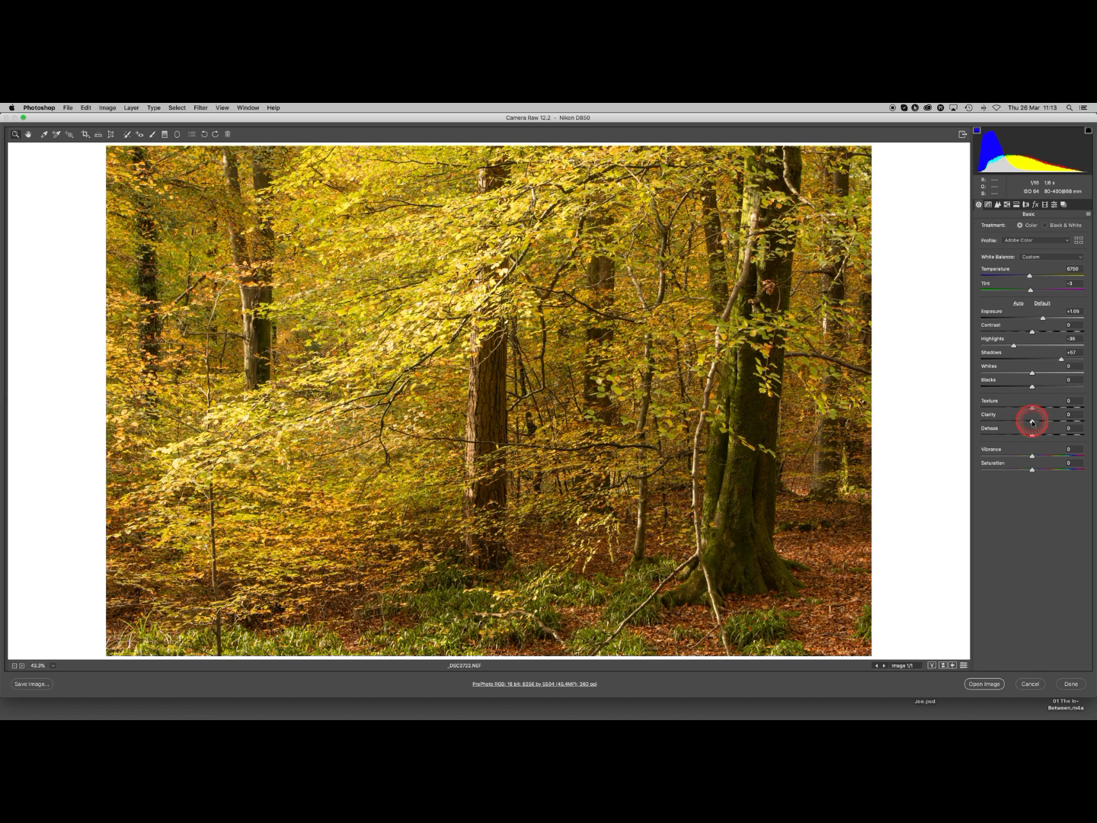
{"action": "left_click_drag", "start_coordinate": [1034, 421], "coordinate": [993, 421]}
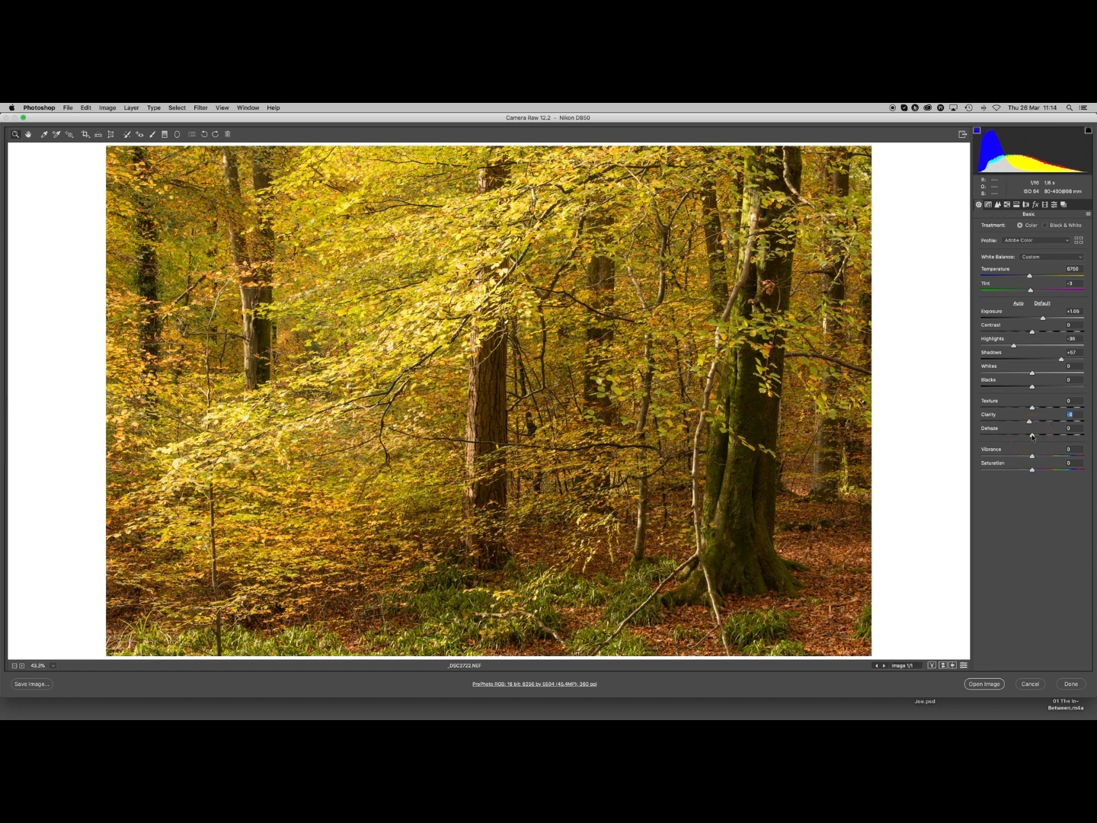
Step: Lower Dehaze to a negative value for a softer, hazier woodland look
{"action": "left_click", "coordinate": [1033, 436]}
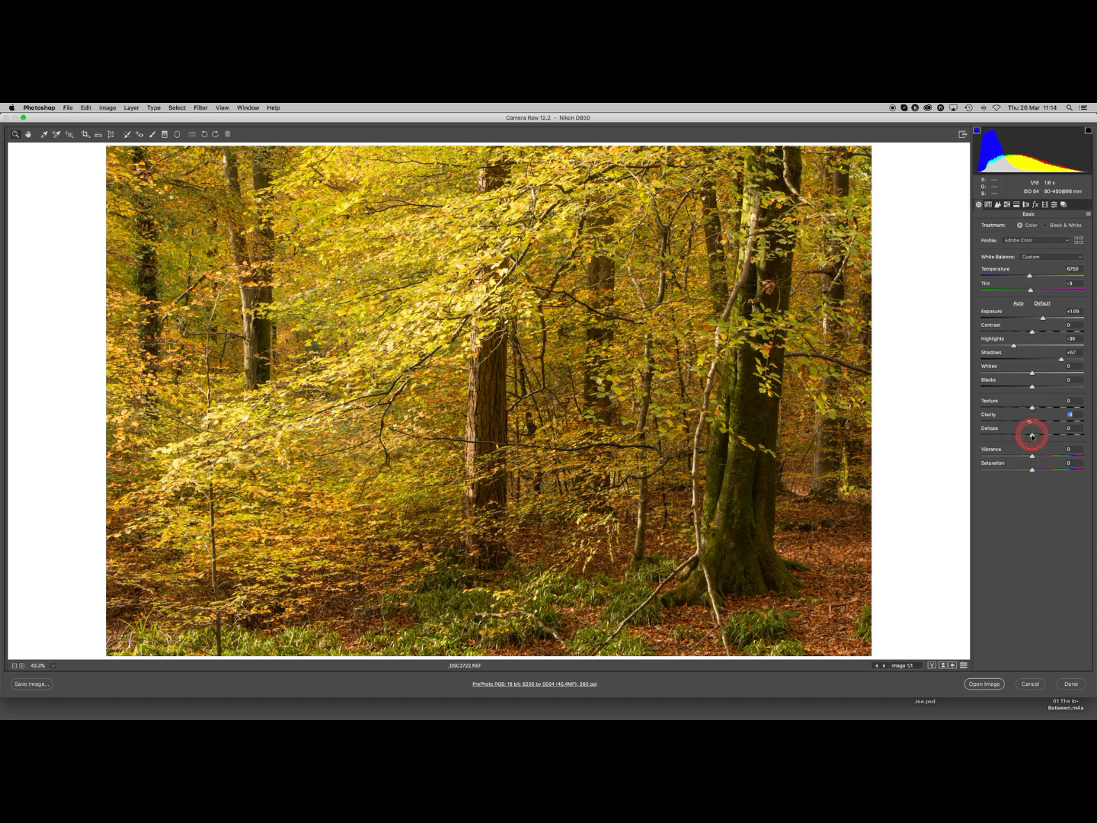
{"action": "left_click_drag", "start_coordinate": [1035, 436], "coordinate": [1028, 436]}
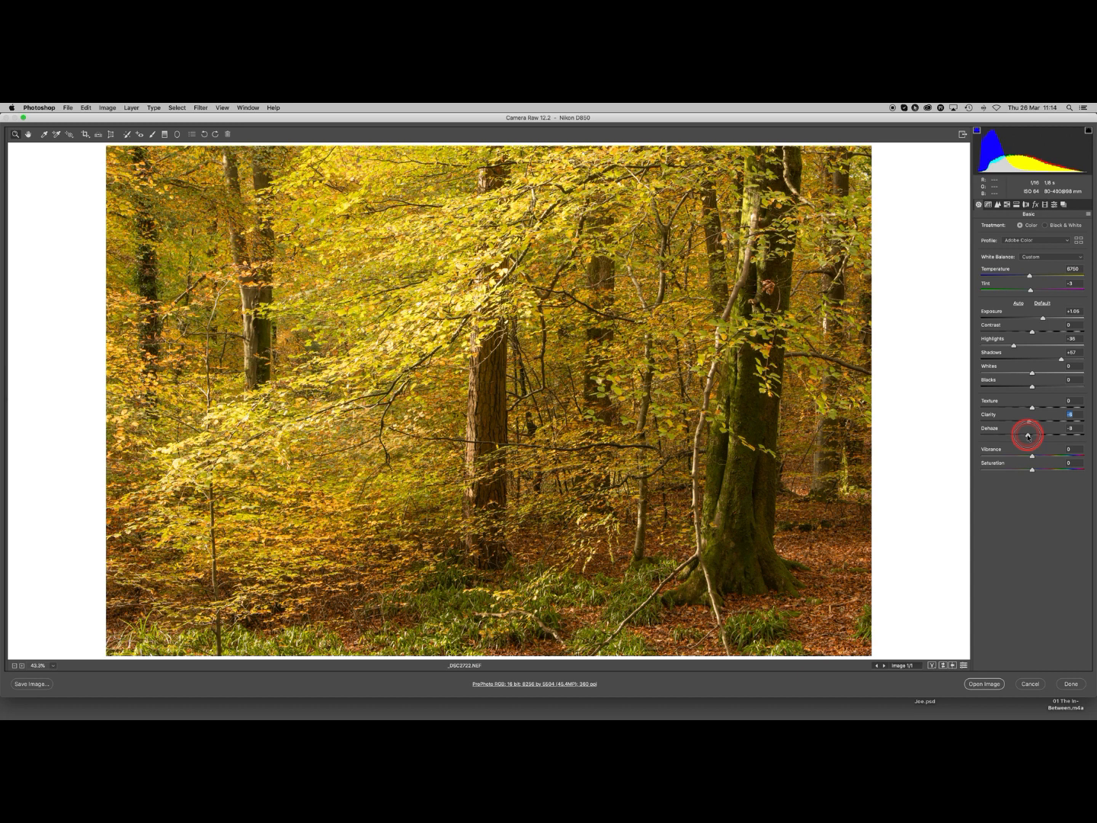
{"action": "left_click_drag", "start_coordinate": [1032, 436], "coordinate": [1025, 436]}
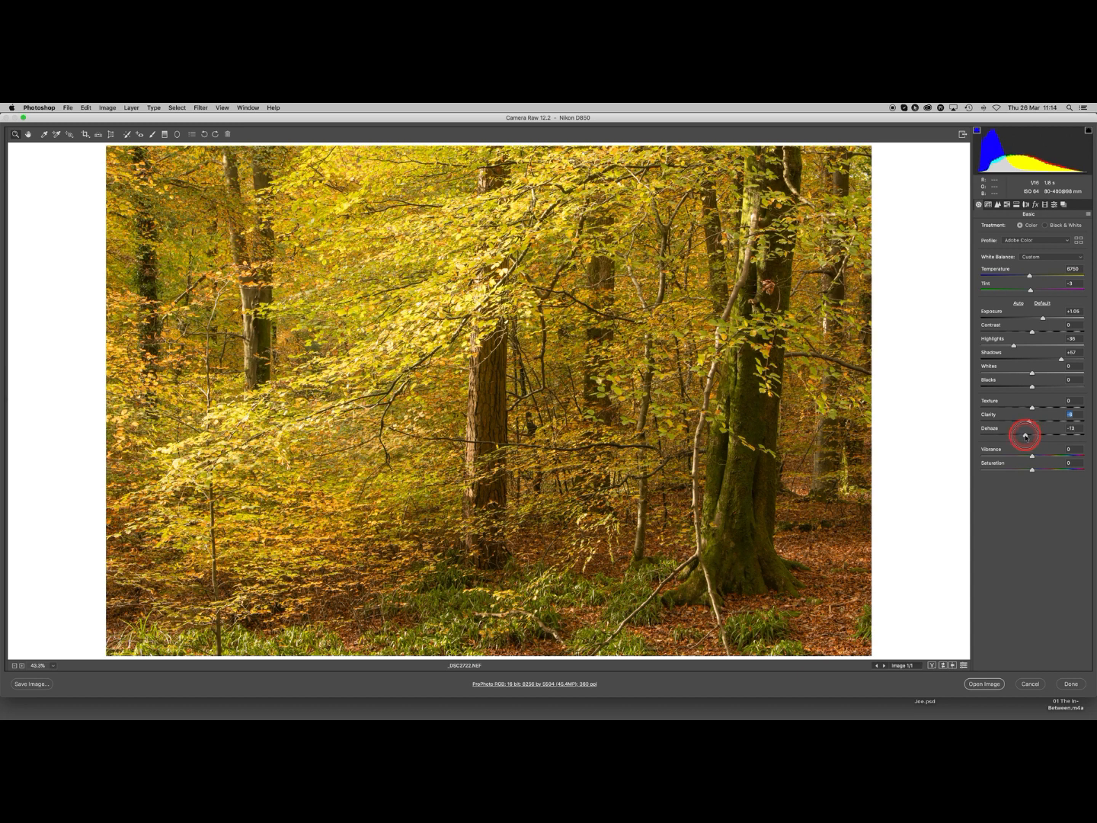
{"action": "left_click_drag", "start_coordinate": [1027, 436], "coordinate": [1021, 436]}
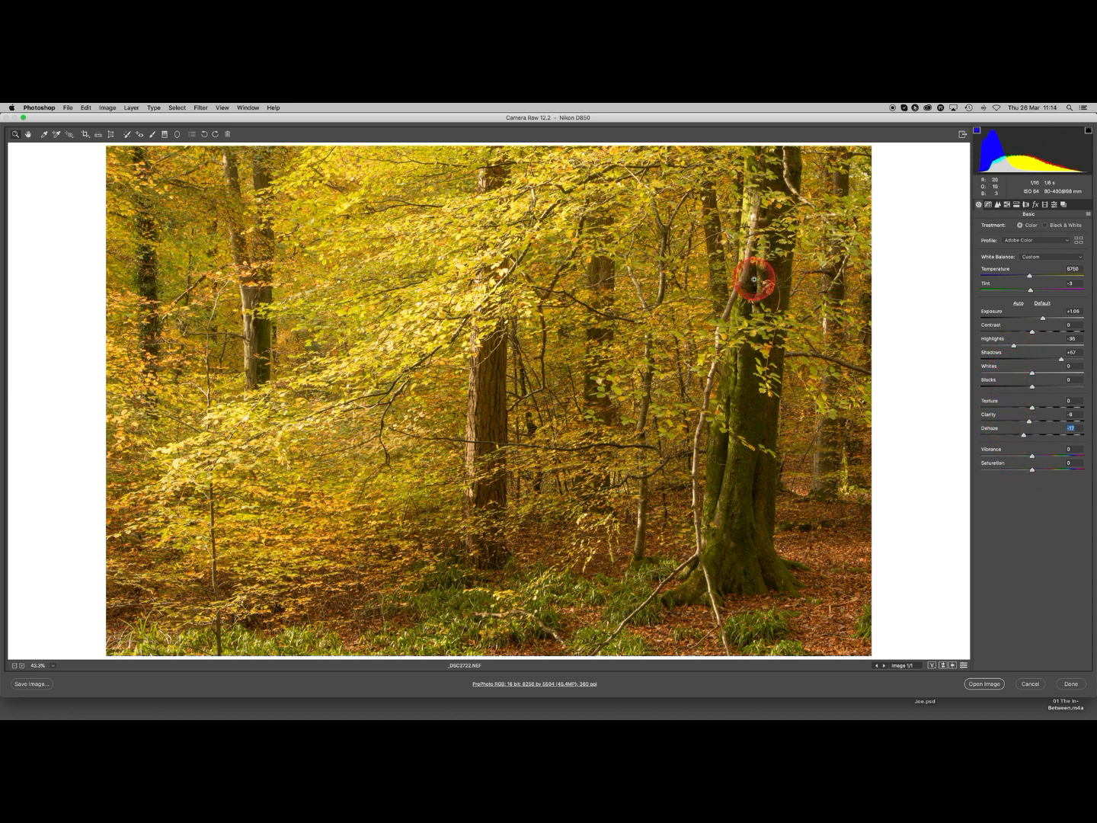
{"action": "mouse_move", "coordinate": [509, 348]}
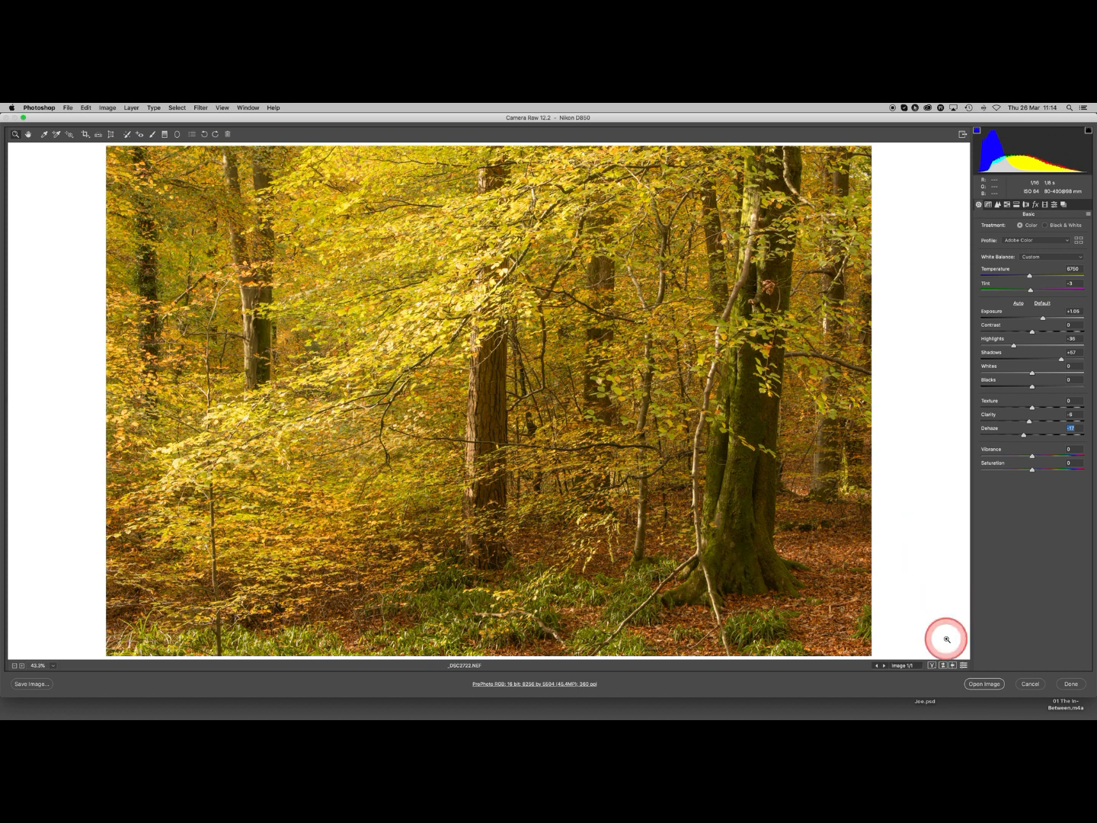
{"action": "mouse_move", "coordinate": [942, 664]}
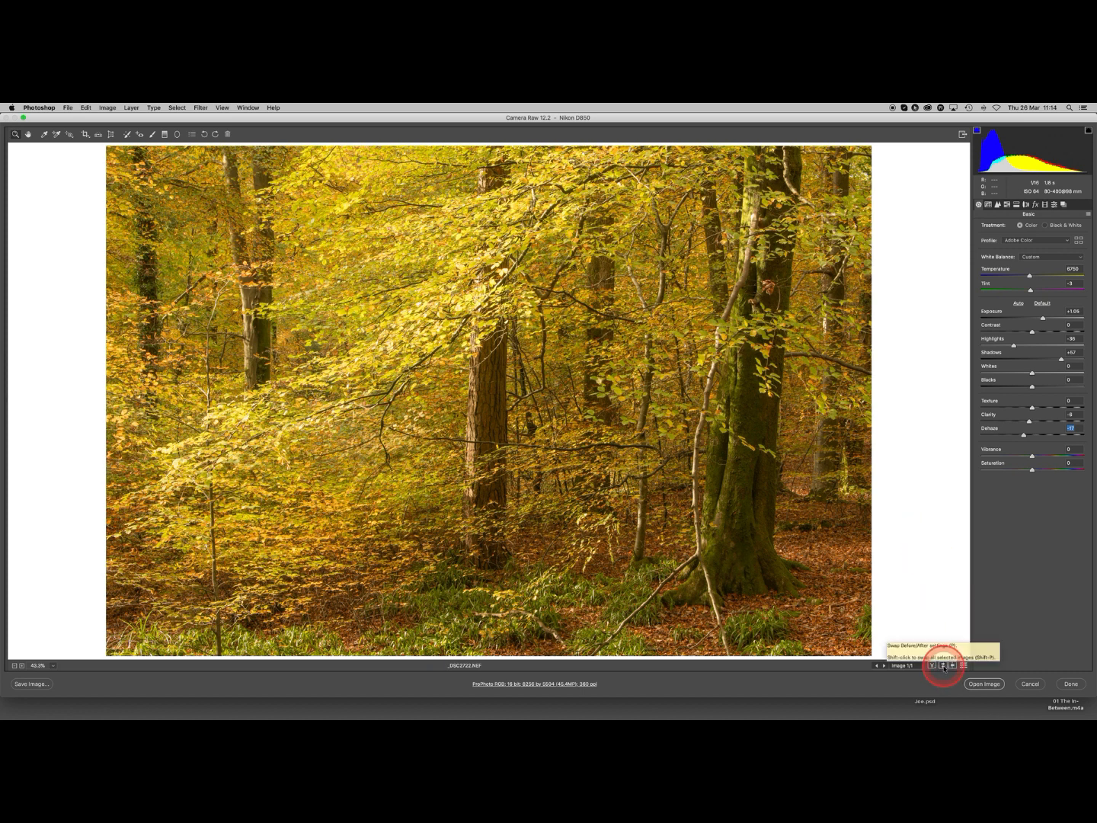